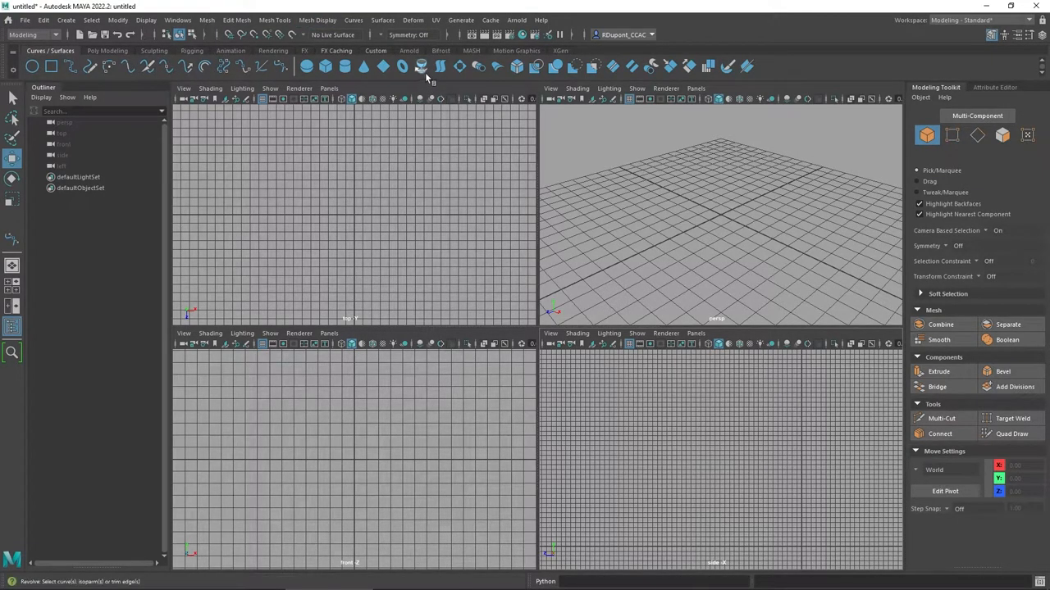
mouse_move(422, 79)
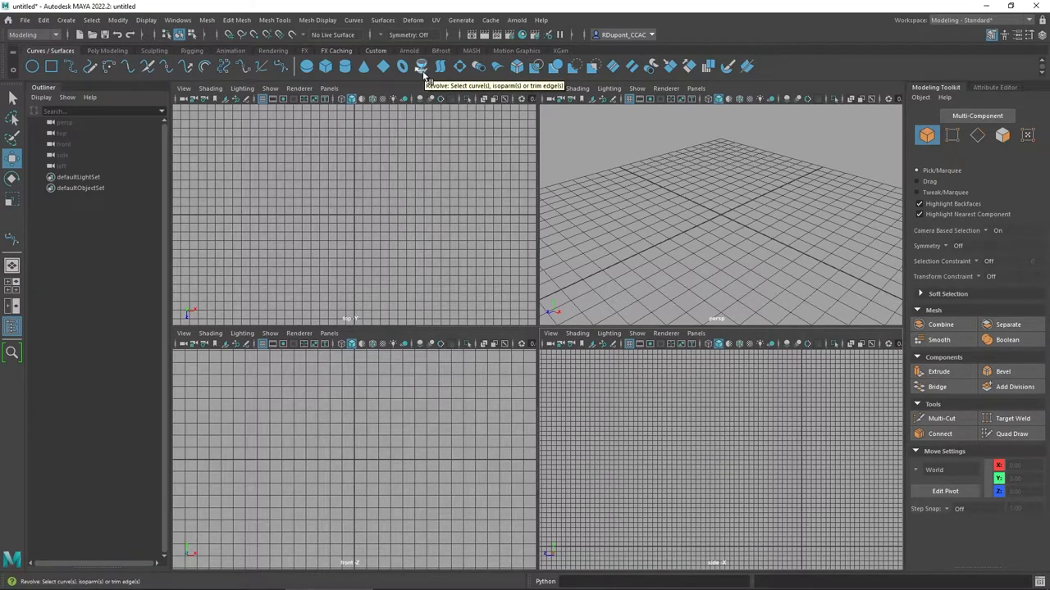
mouse_move(254, 82)
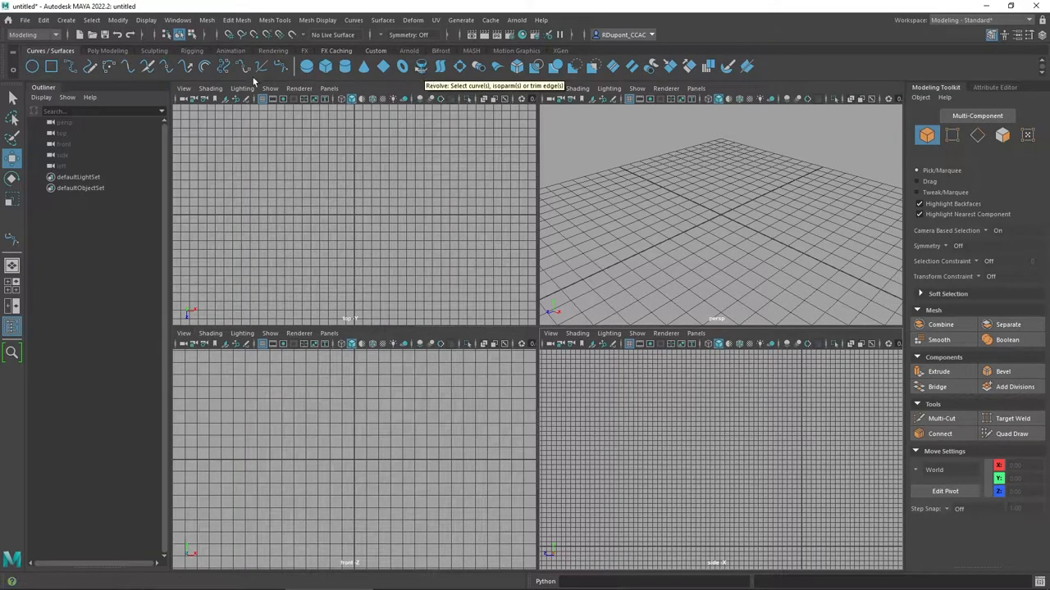
mouse_move(90, 69)
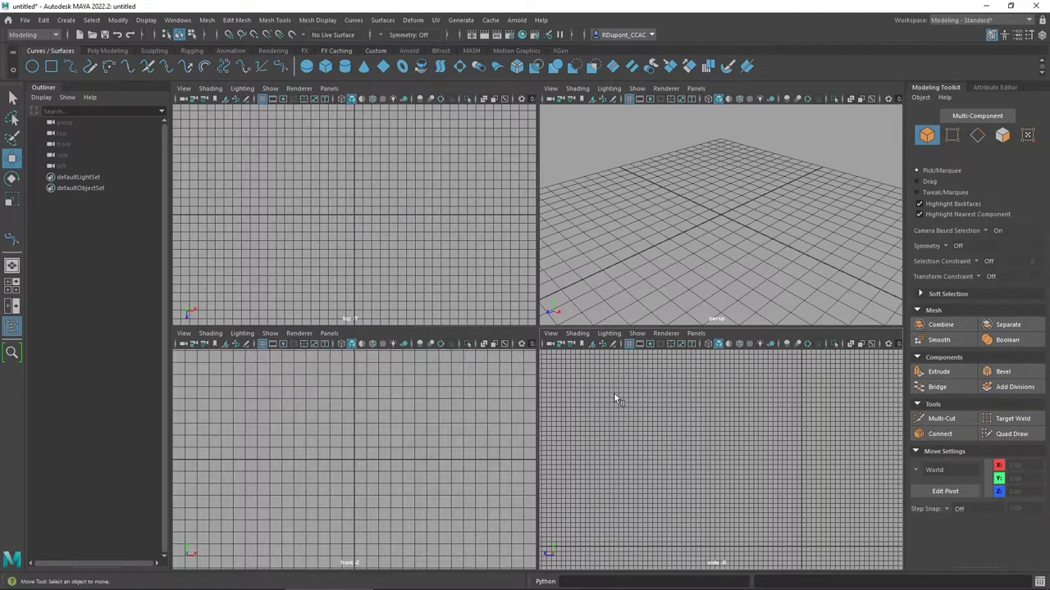
mouse_move(609, 400)
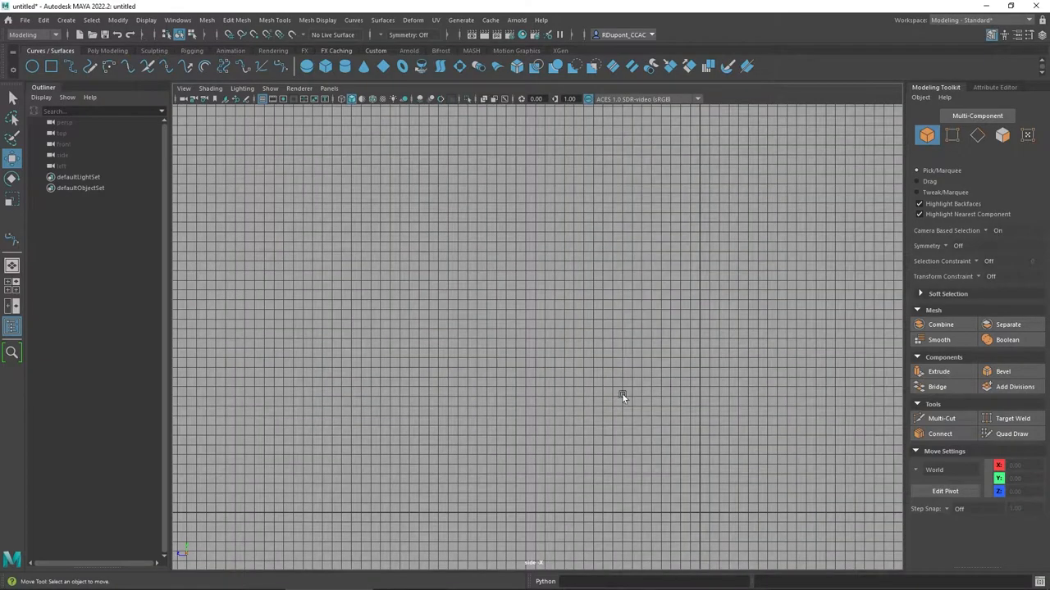
mouse_move(627, 395)
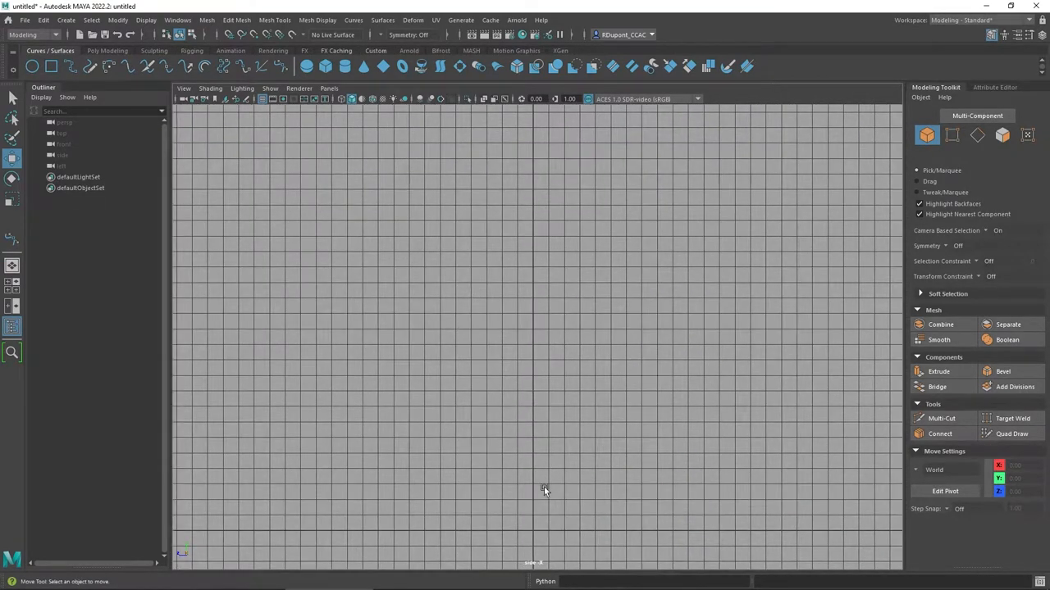
mouse_move(535, 518)
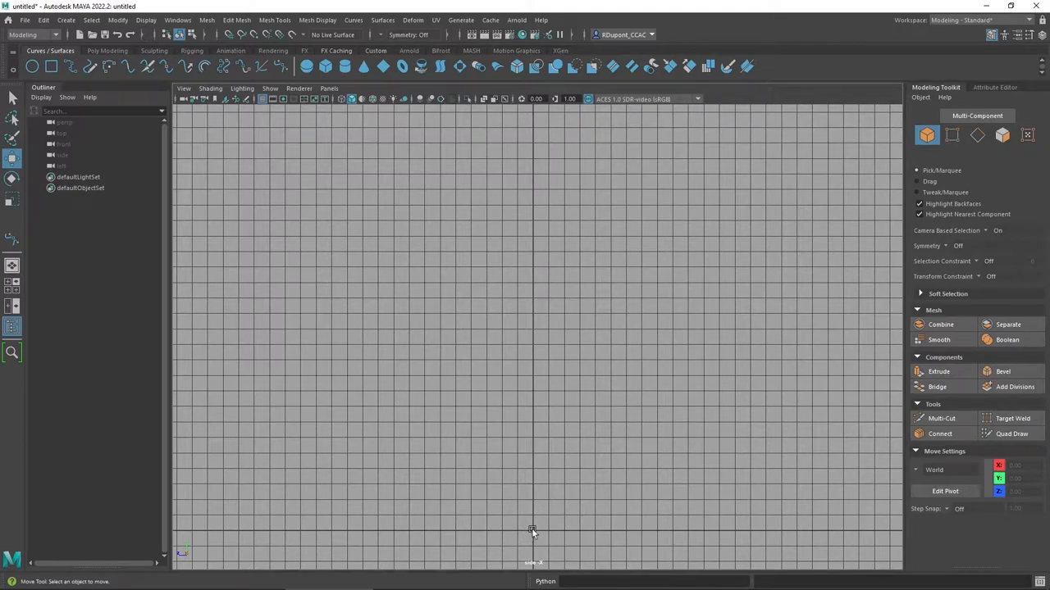
mouse_move(138, 93)
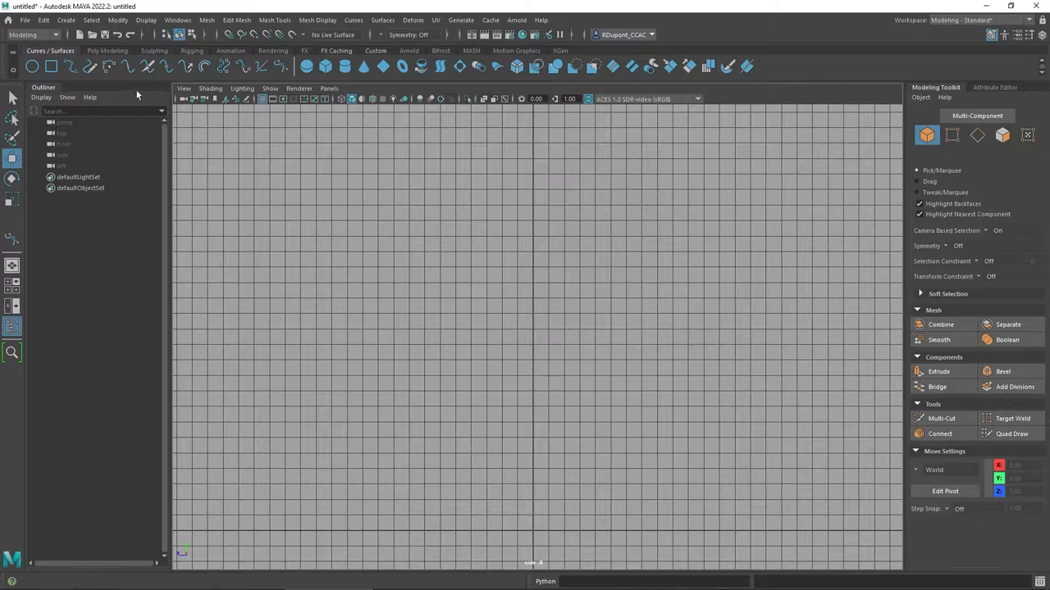
mouse_move(74, 67)
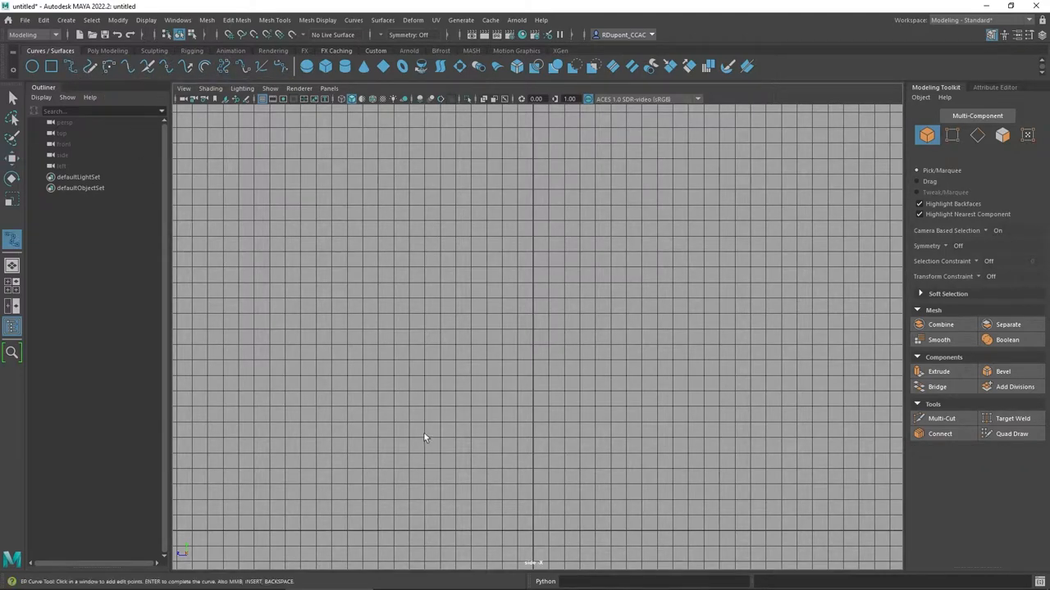
mouse_move(535, 537)
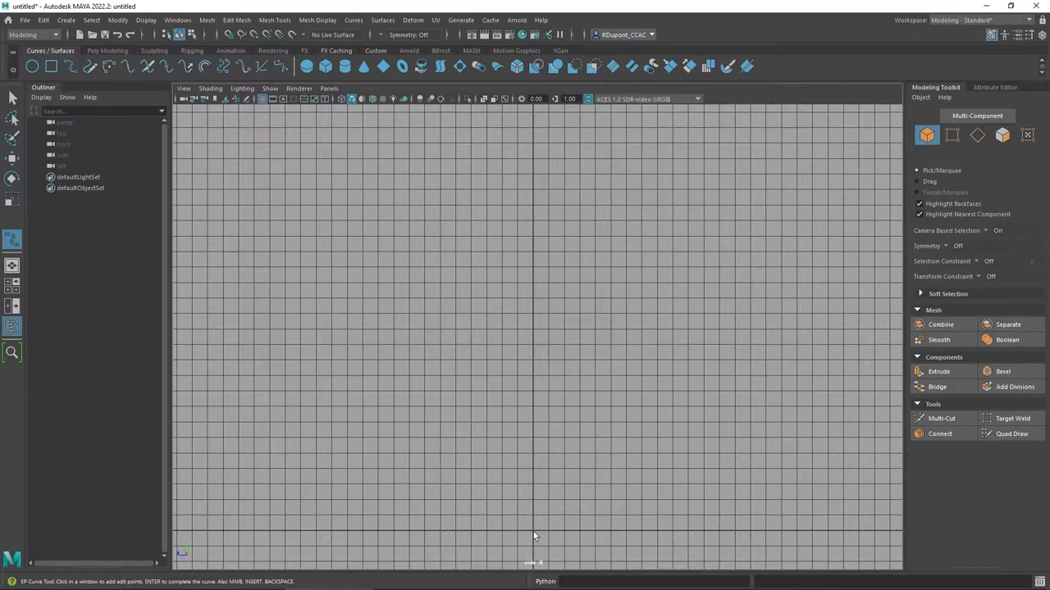
- Place five EP curve points upward from the origin to outline the vase's wavy side profile
click(533, 531)
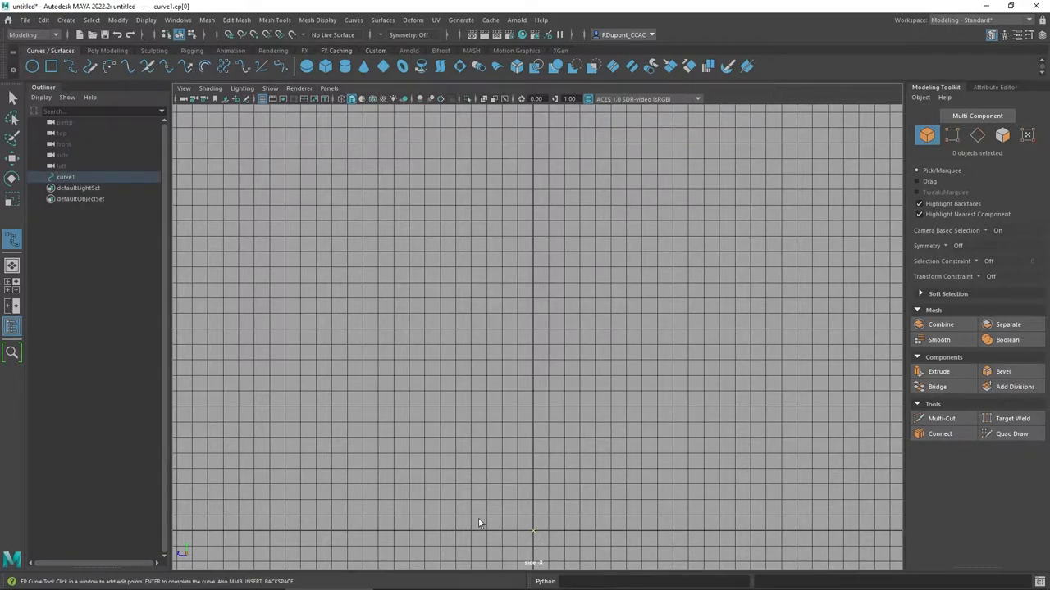
click(472, 521)
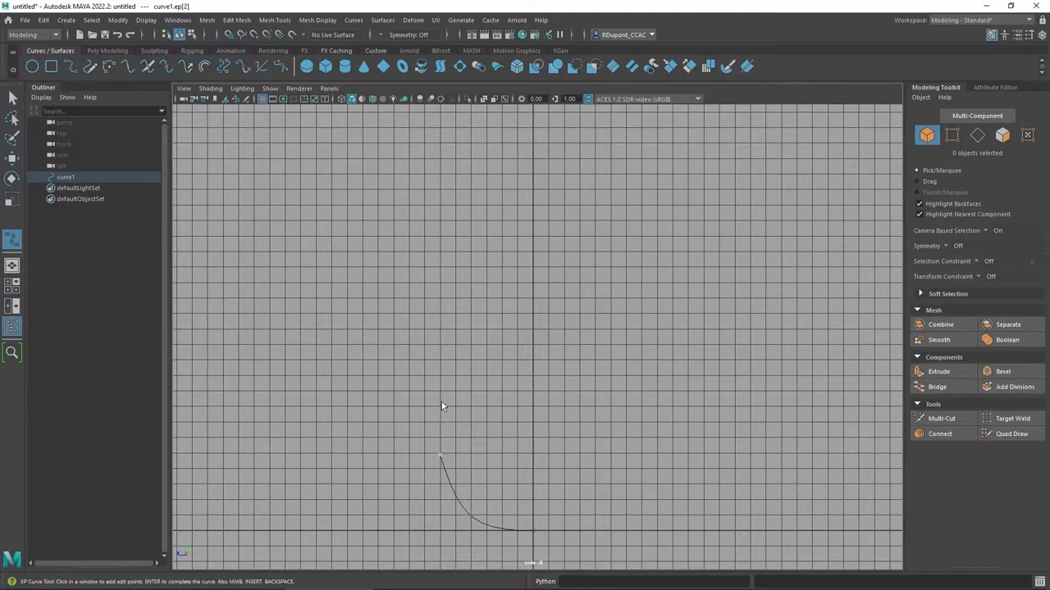
click(440, 398)
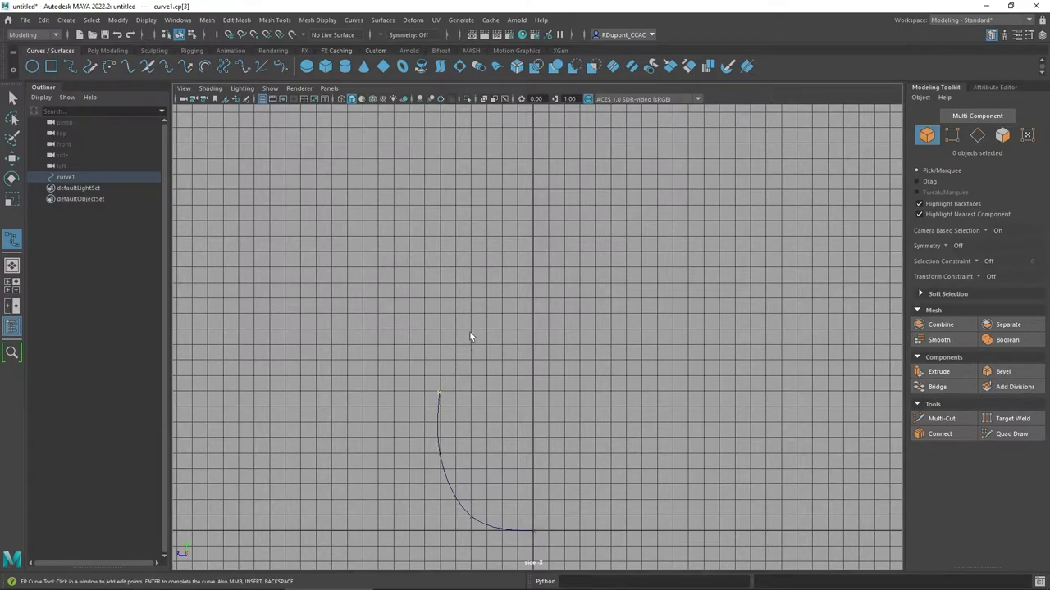
click(469, 331)
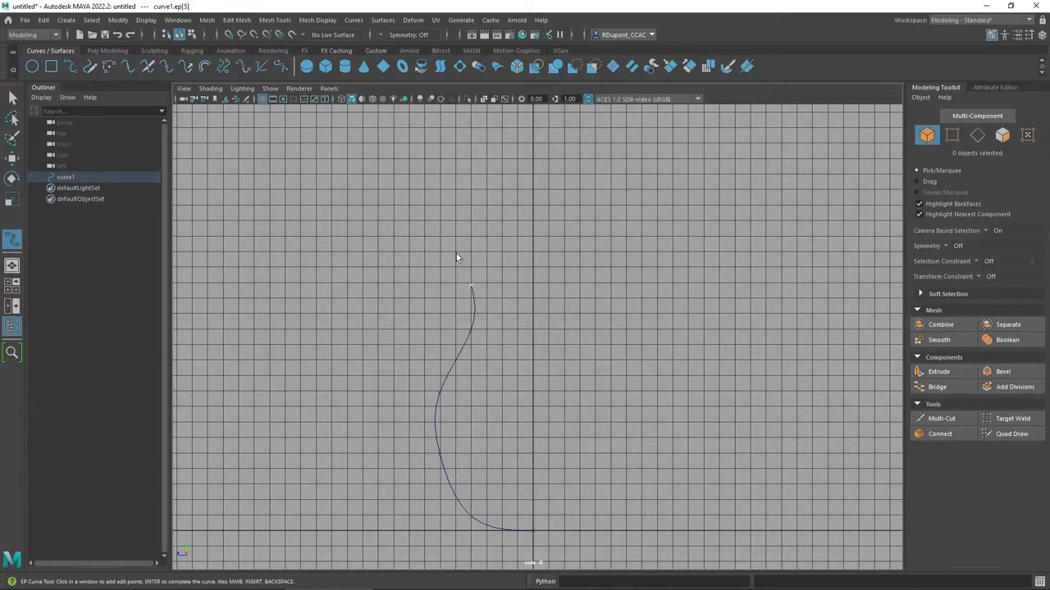
click(443, 237)
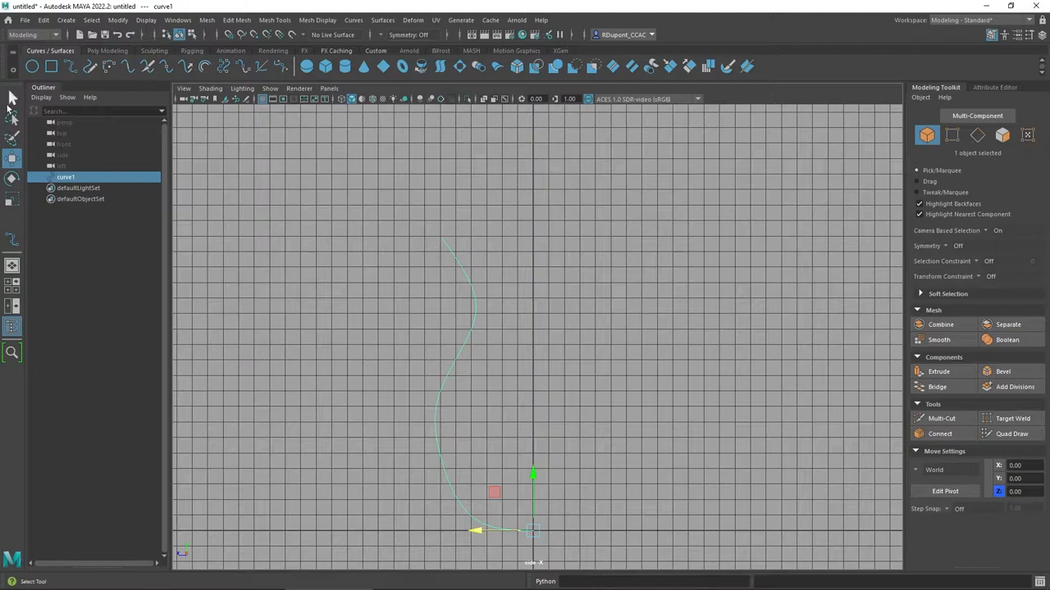
mouse_move(13, 98)
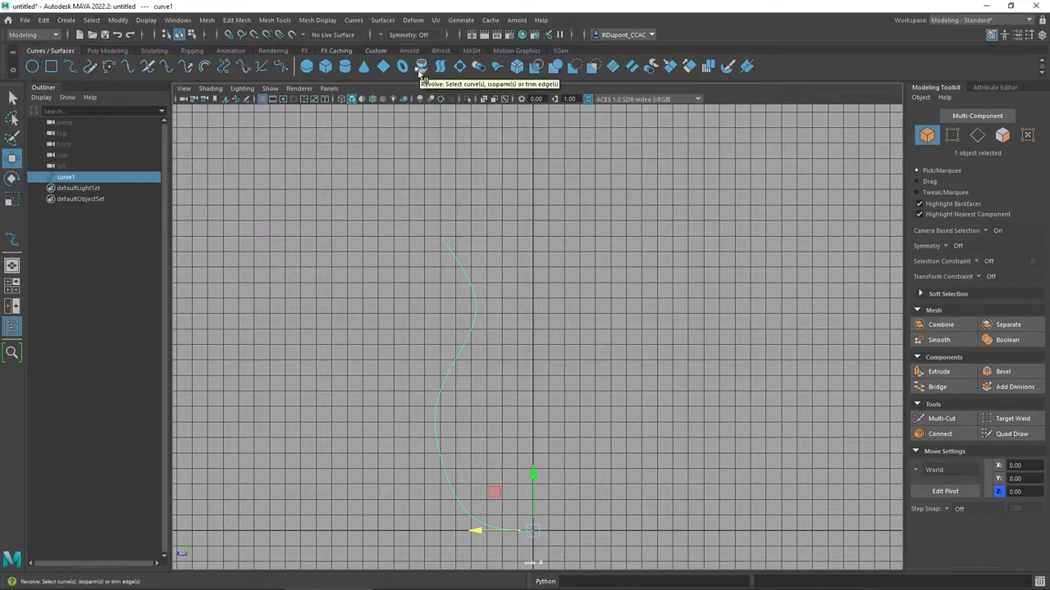
- Bring up the Revolve option box for the selected curve1 from the Surfaces menu
click(352, 20)
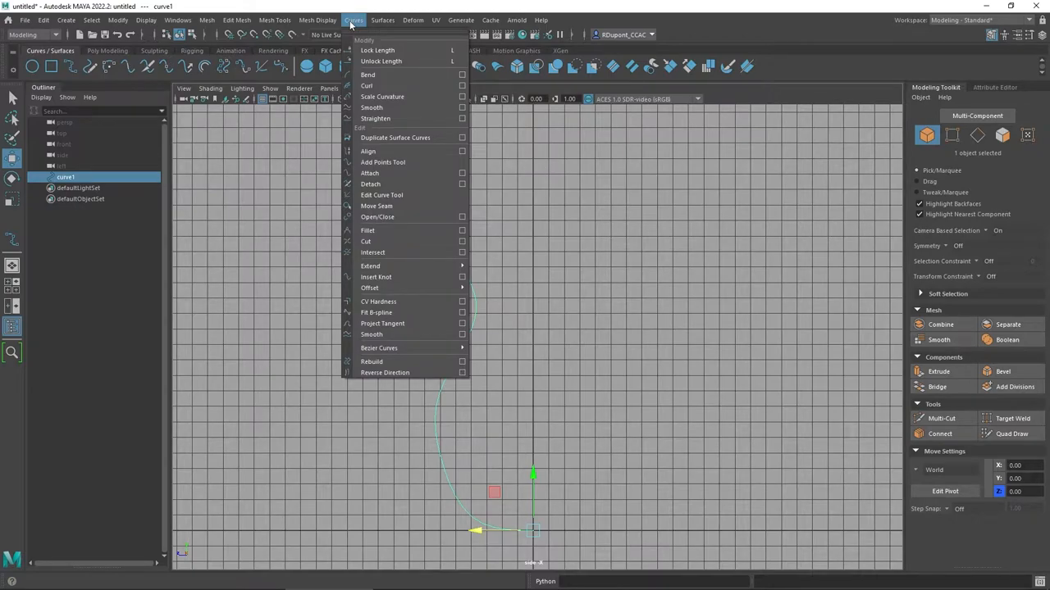
click(382, 20)
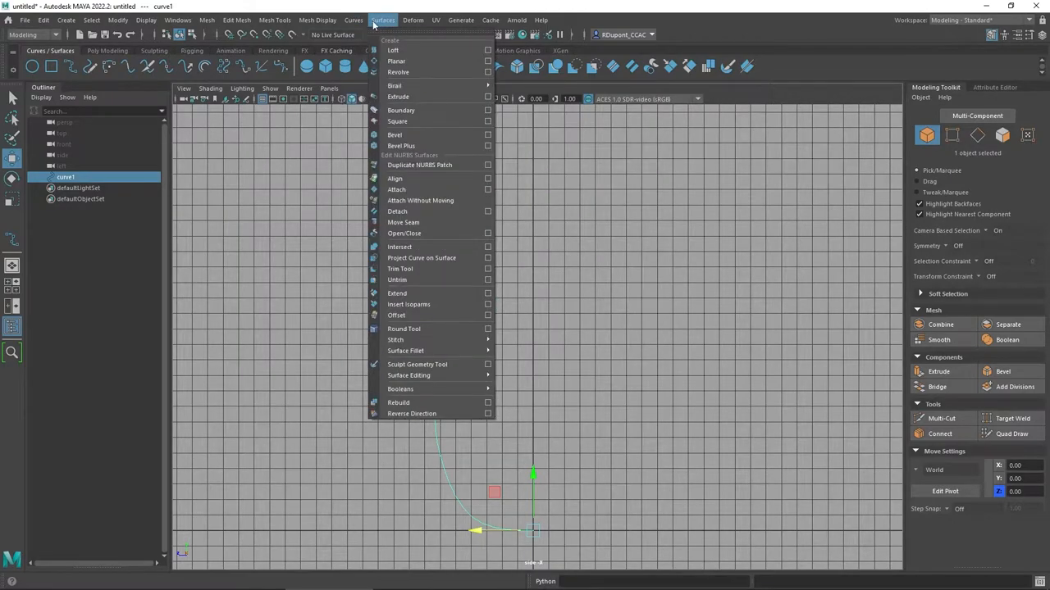
mouse_move(397, 73)
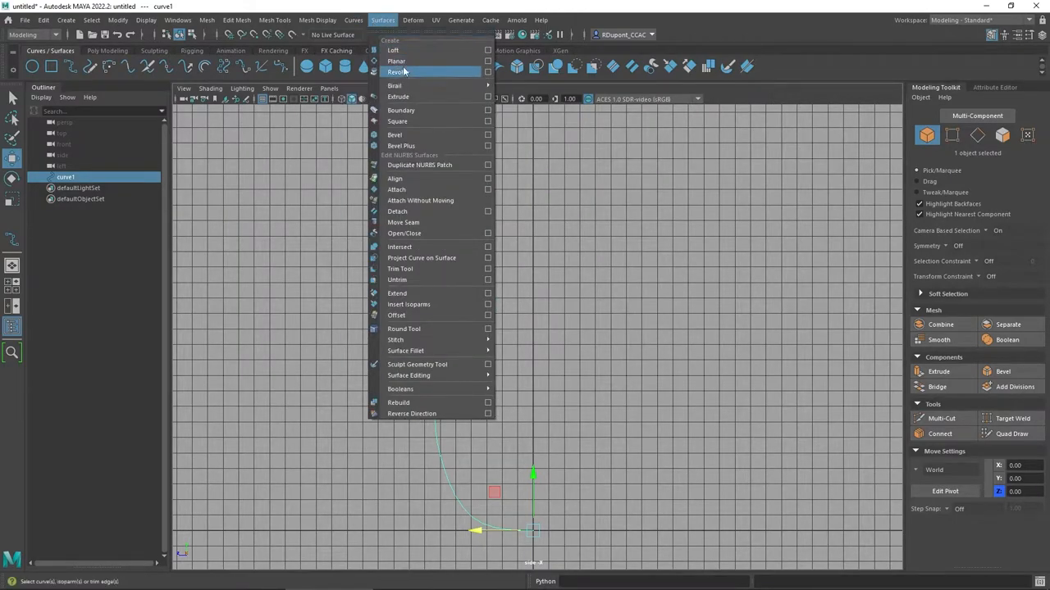
mouse_move(401, 72)
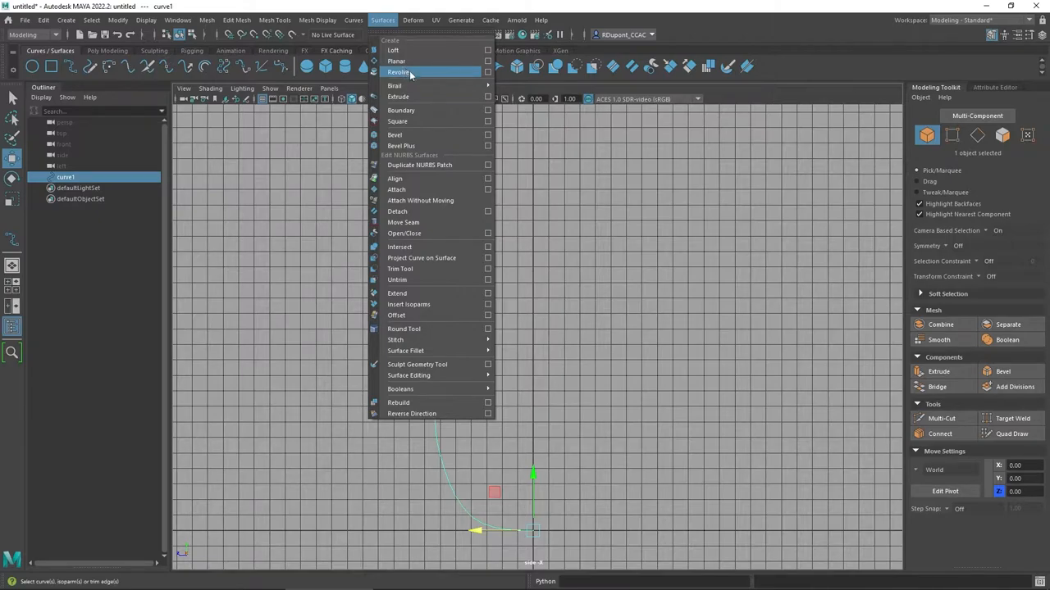
mouse_move(487, 72)
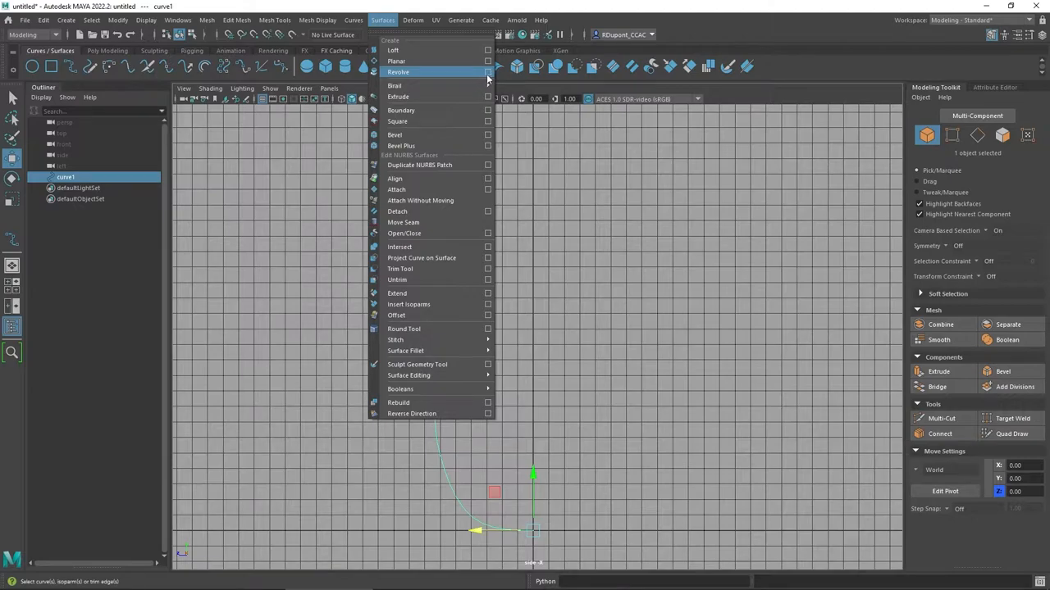
click(397, 97)
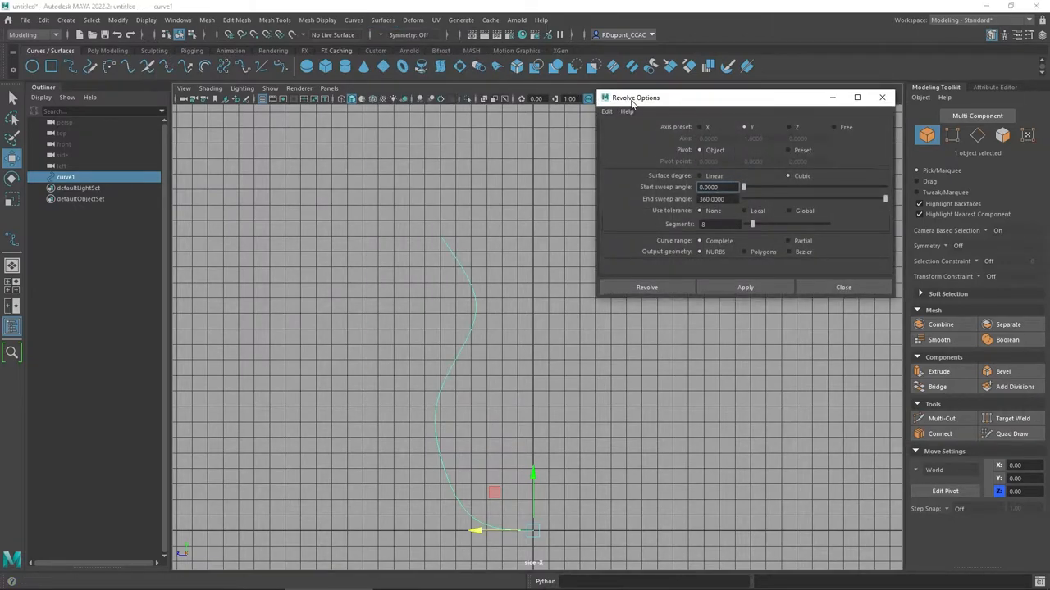
- Revolve curve1 with an end sweep angle of 180 degrees into revolvedSurface1
drag(637, 98, 630, 181)
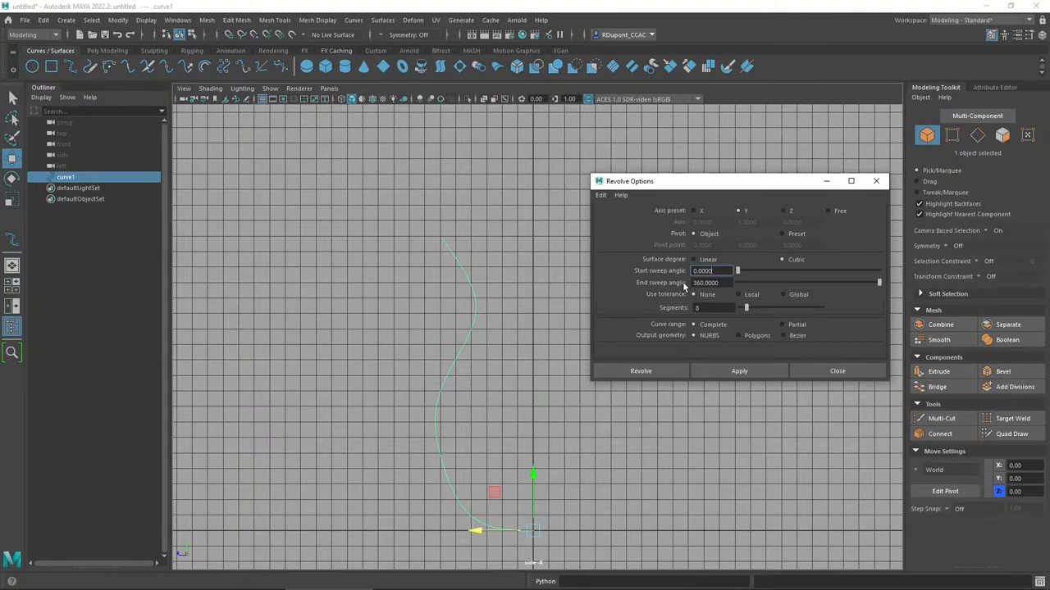
mouse_move(816, 287)
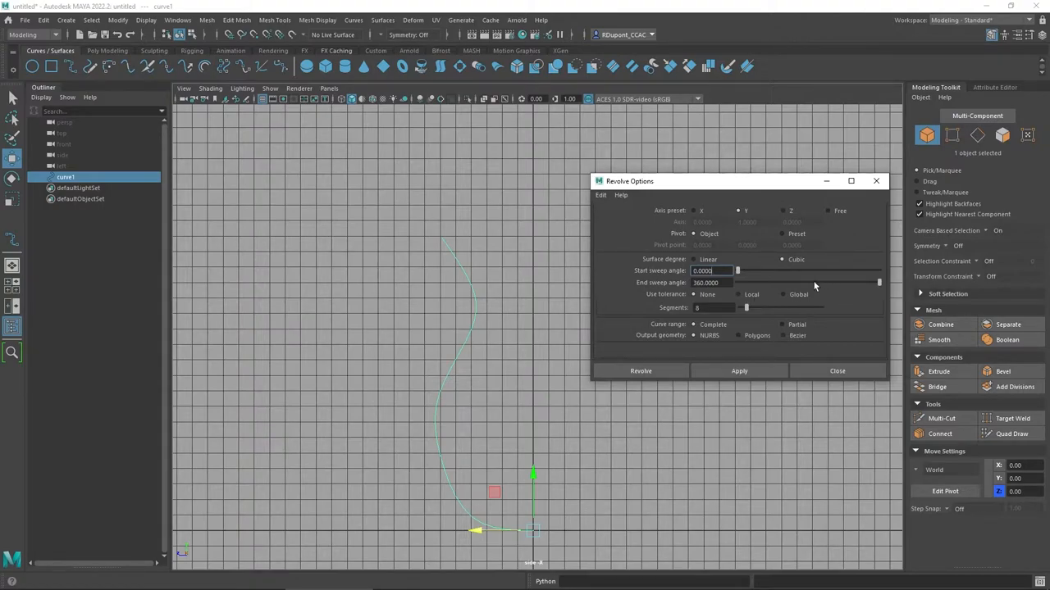
drag(879, 282, 812, 282)
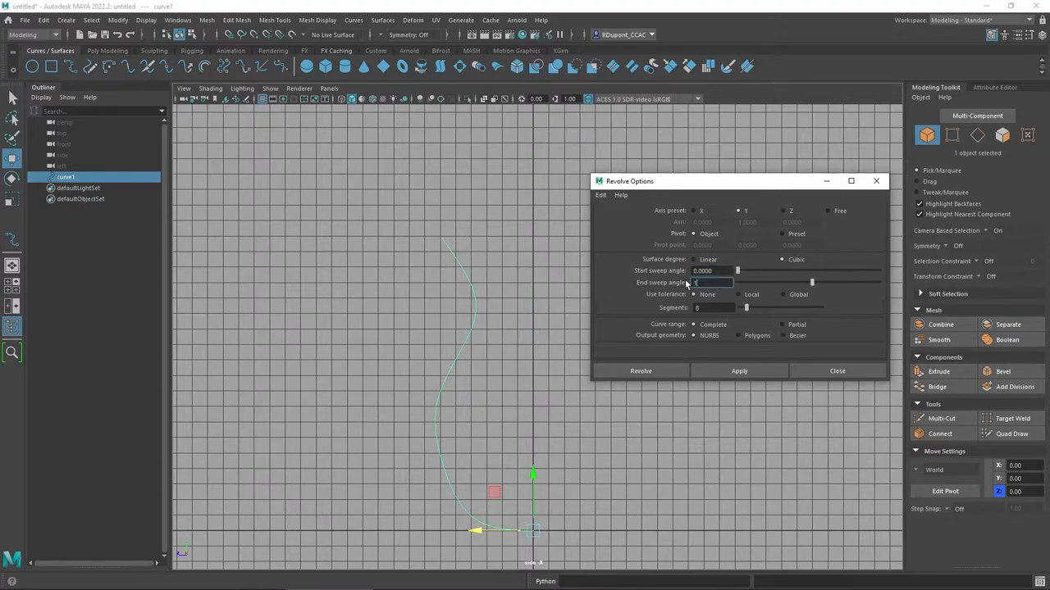
text(180)
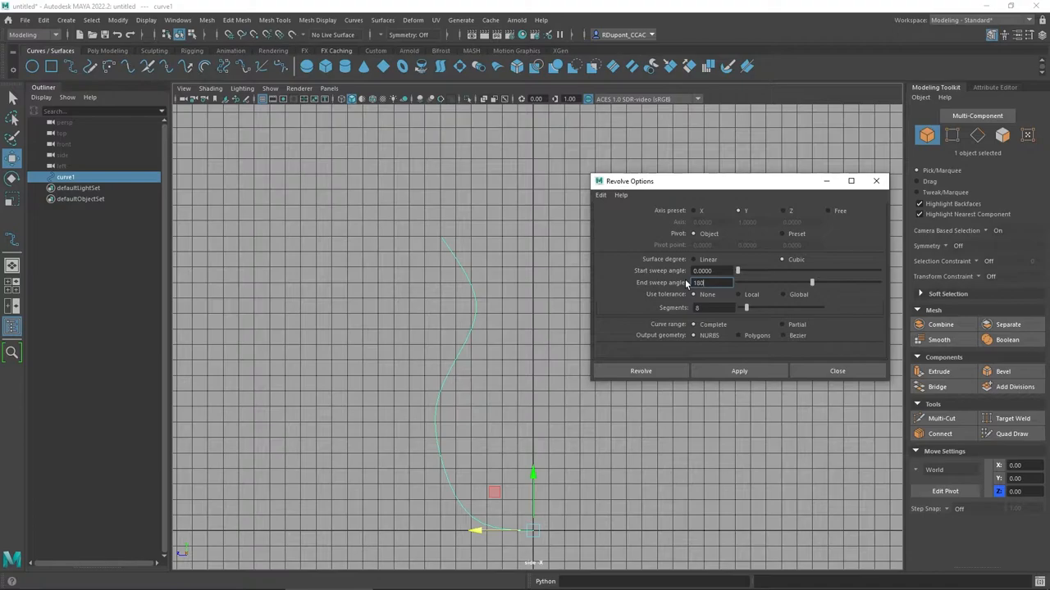
click(639, 371)
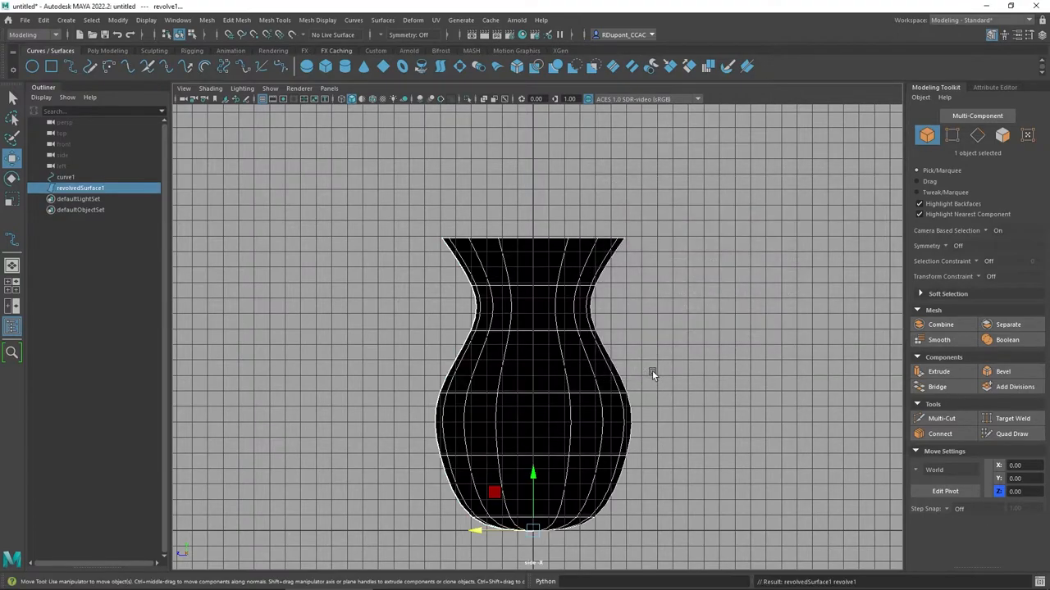
mouse_move(371, 352)
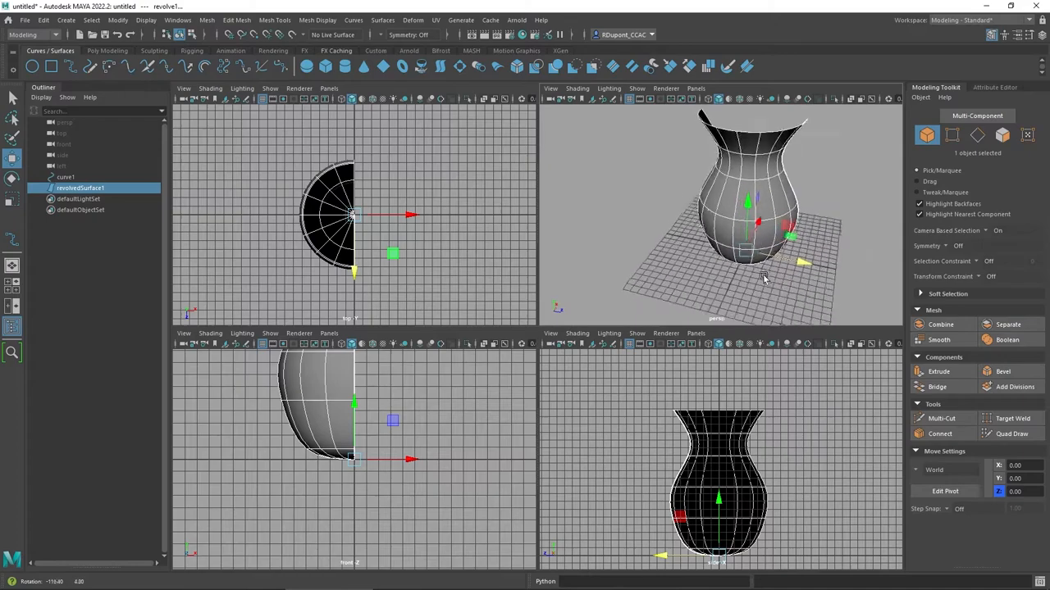
- Inspect the vase in perspective, reapply the revolve from the shelf, then undo it leaving only curve1
drag(763, 278, 561, 262)
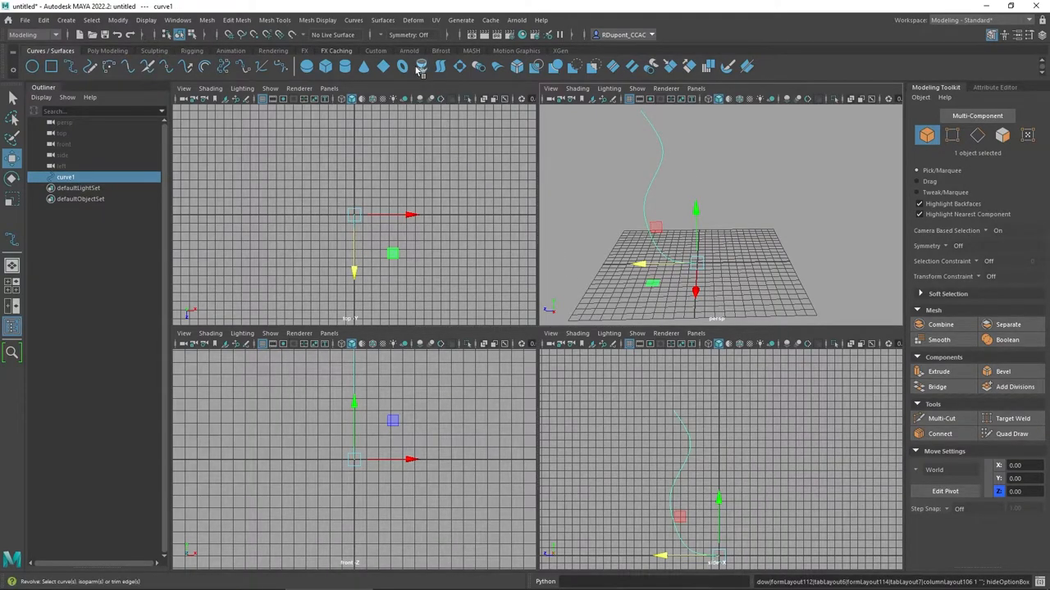
mouse_move(420, 66)
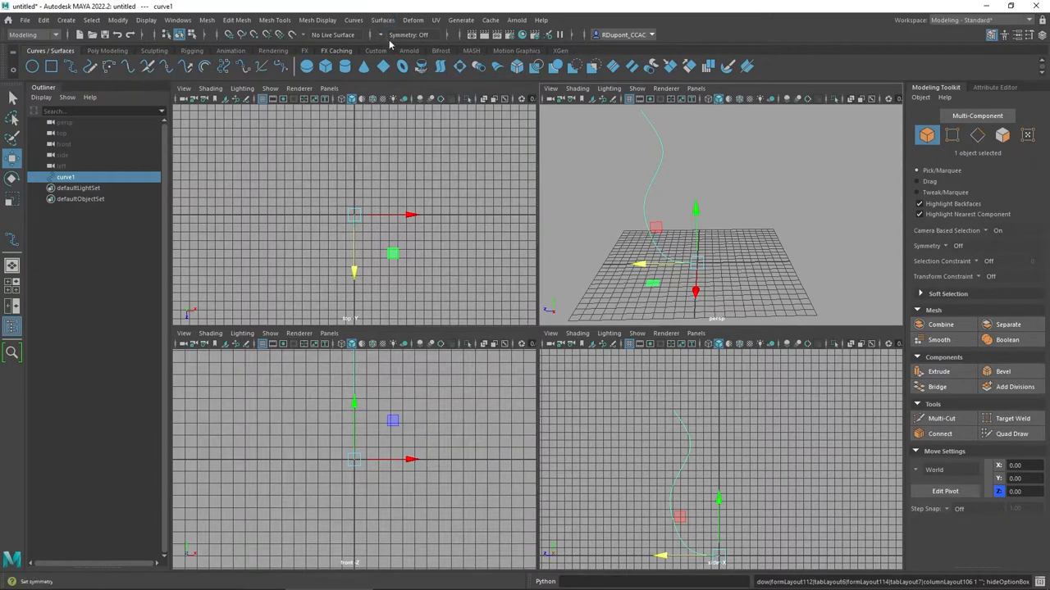
click(420, 65)
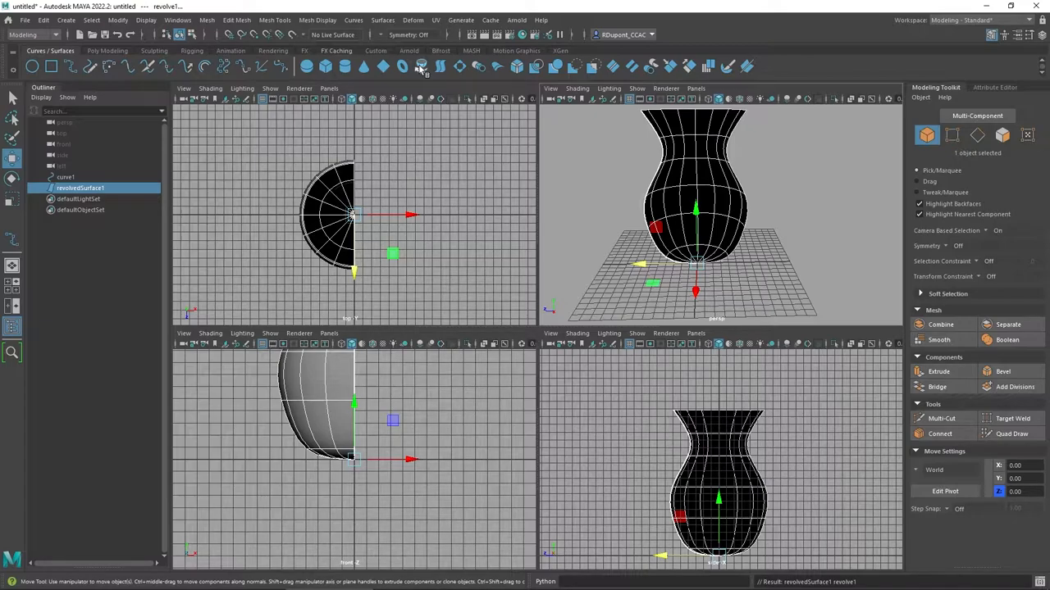
key(ctrl+z)
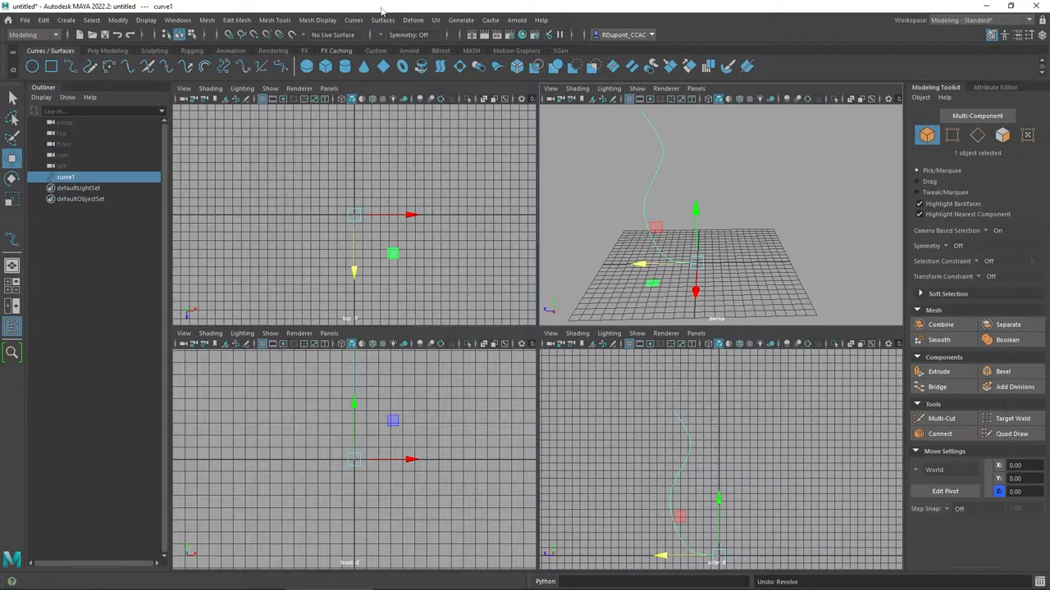
- Revolve curve1 through a full 360-degree sweep into a complete vase and dismiss the options
click(382, 20)
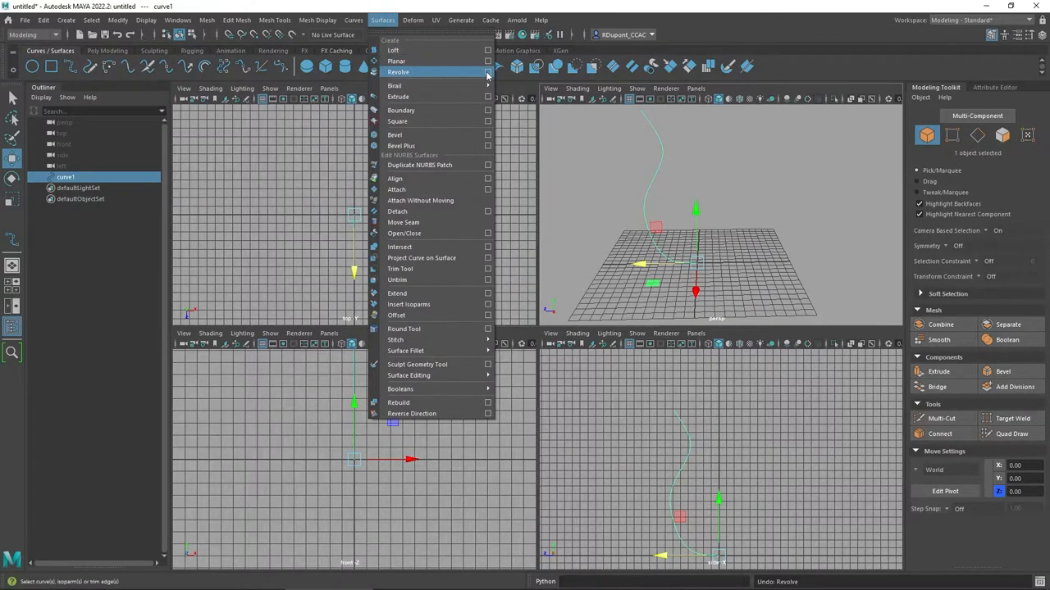
click(488, 73)
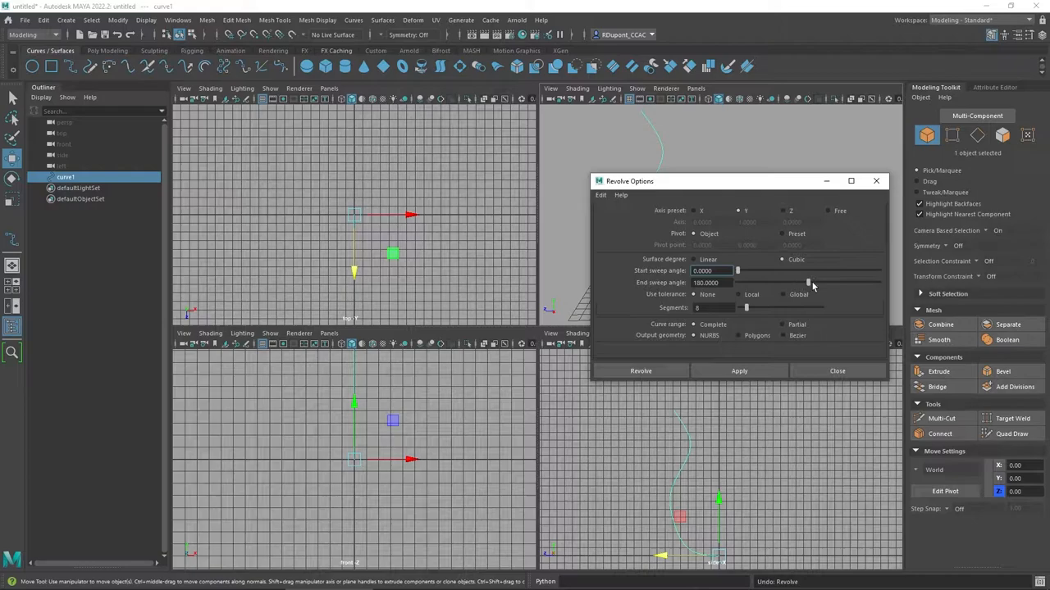
drag(807, 282, 878, 282)
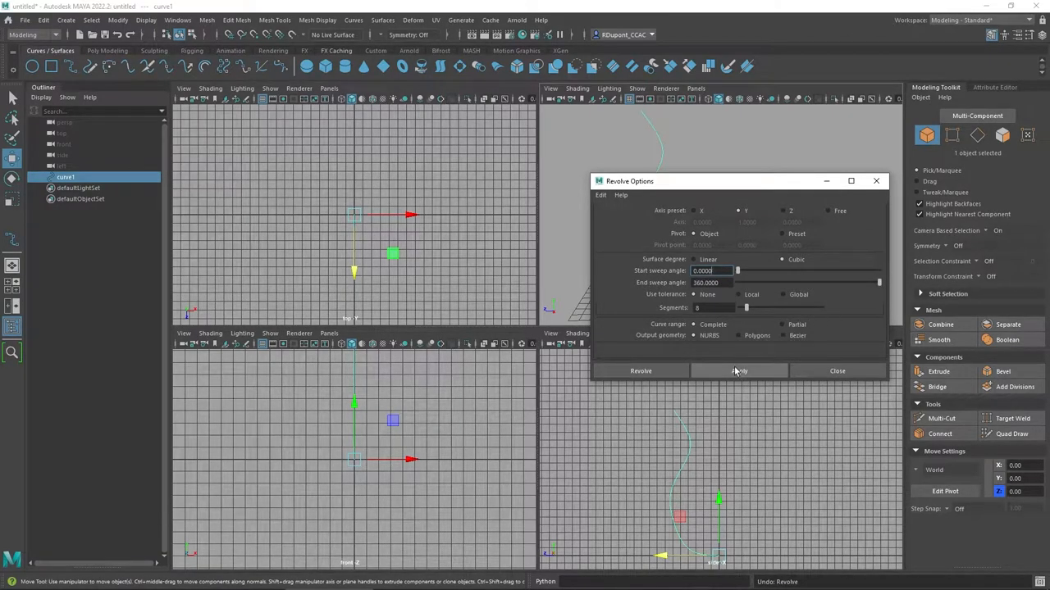
click(738, 370)
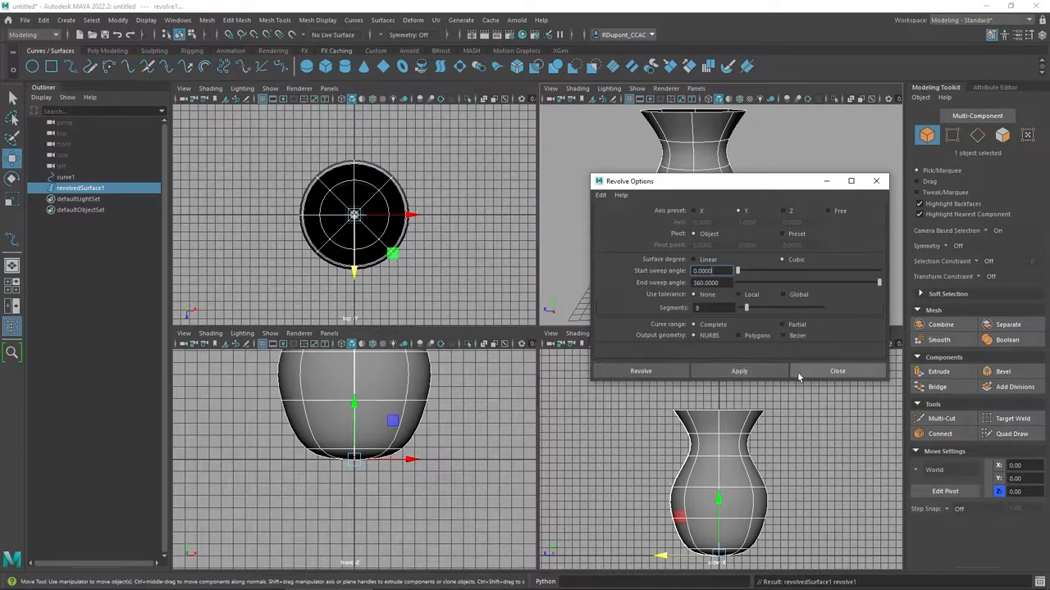
click(836, 371)
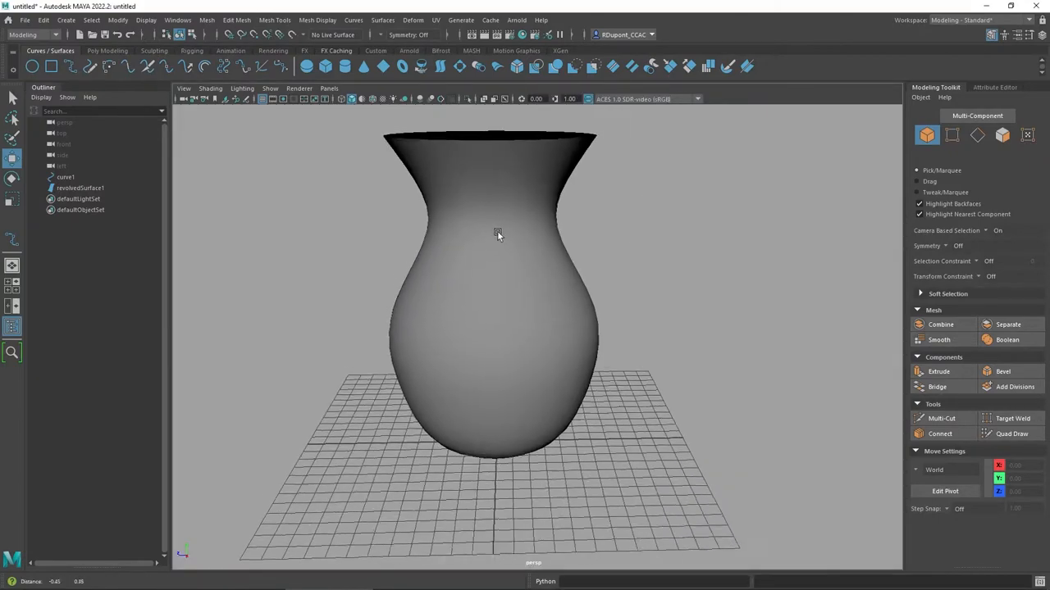
- Orbit the perspective view to look into the vase's open mouth and around its side
drag(496, 233, 587, 282)
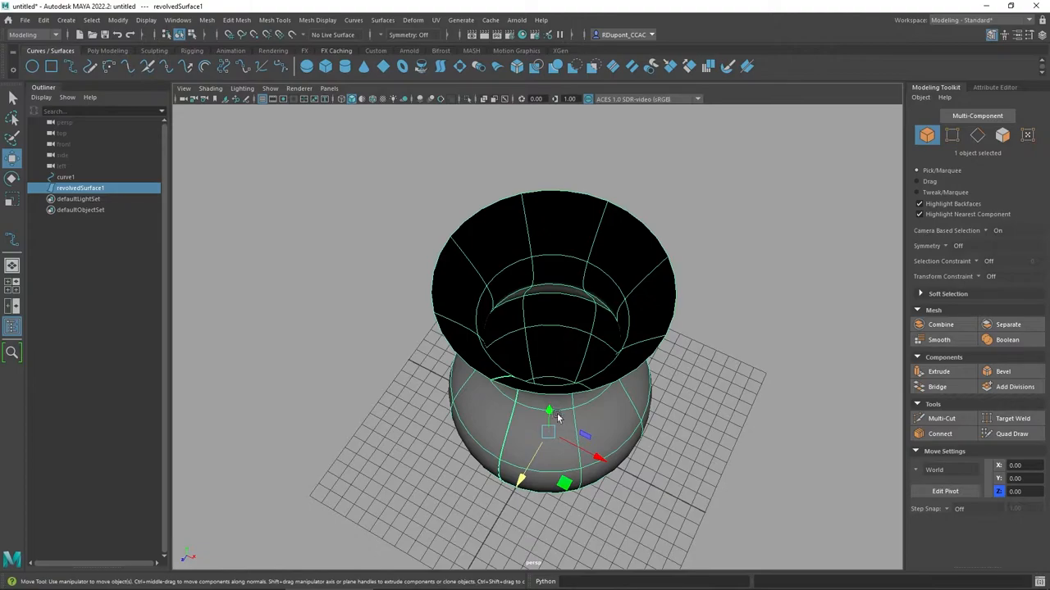
mouse_move(561, 413)
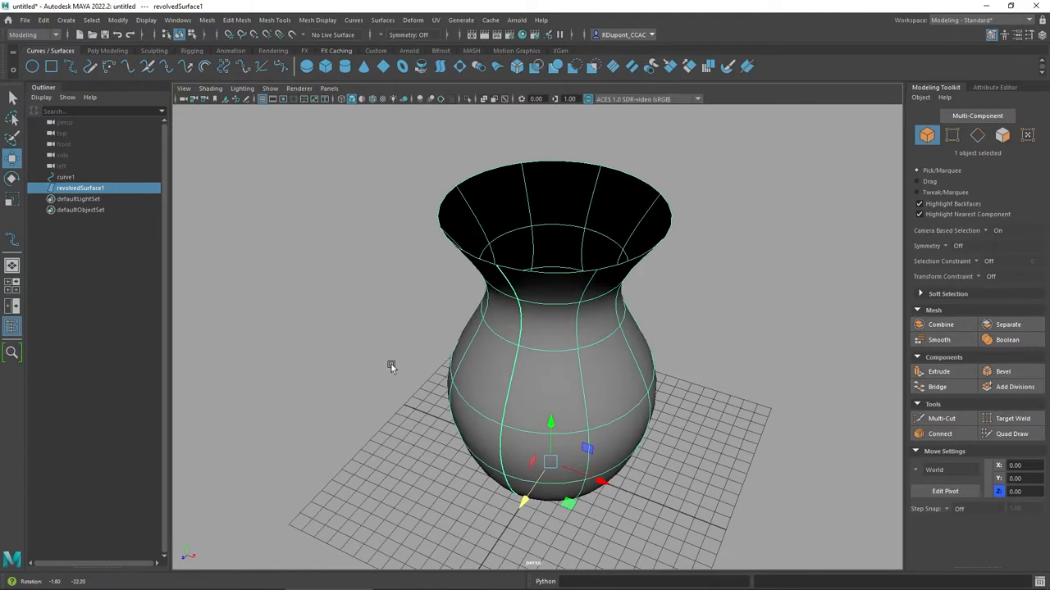
drag(391, 364, 474, 340)
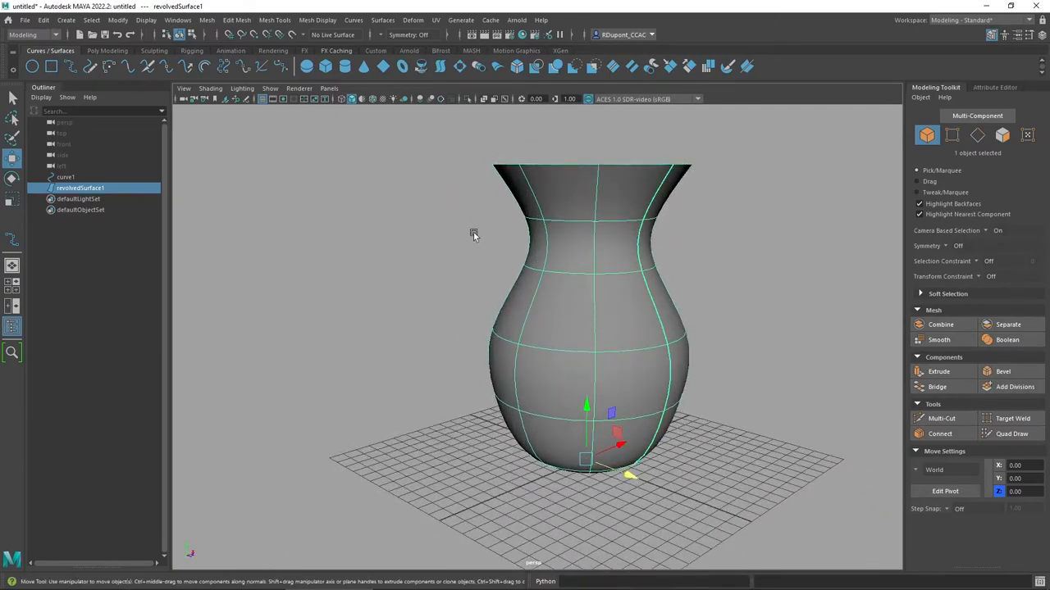
drag(473, 233, 390, 287)
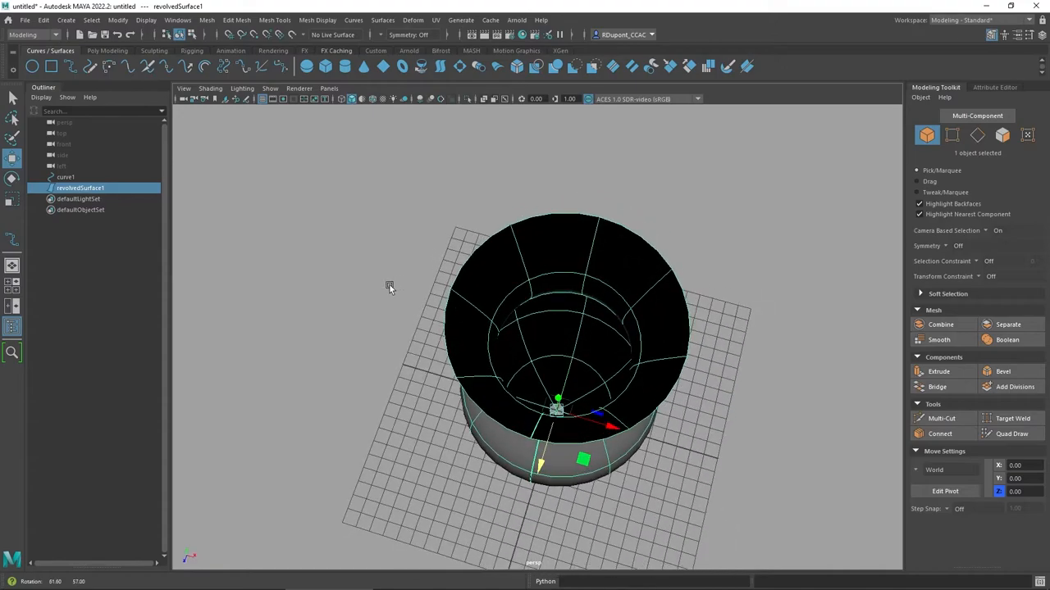
mouse_move(571, 343)
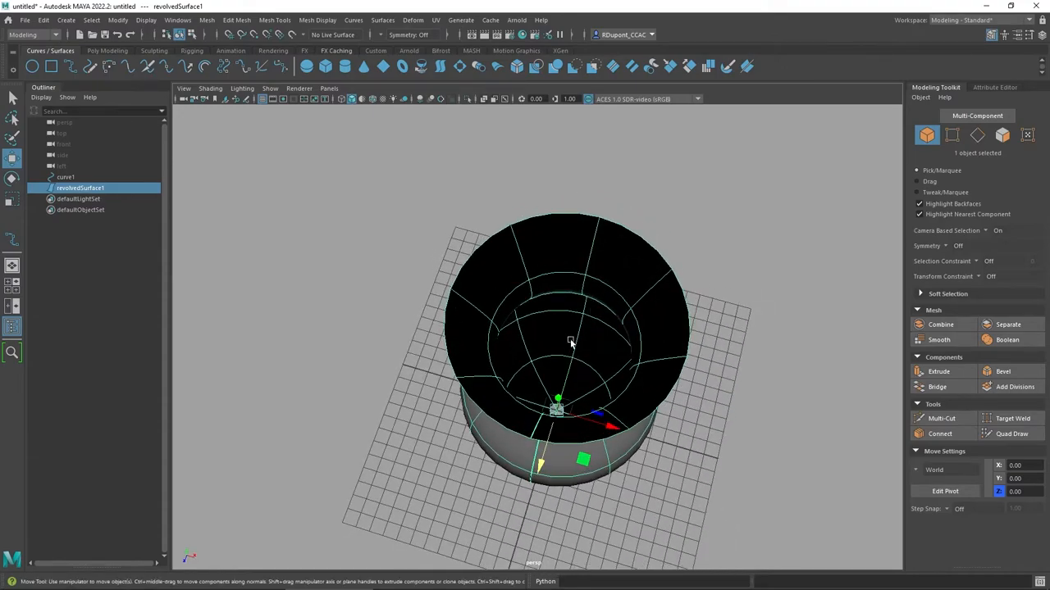
mouse_move(585, 304)
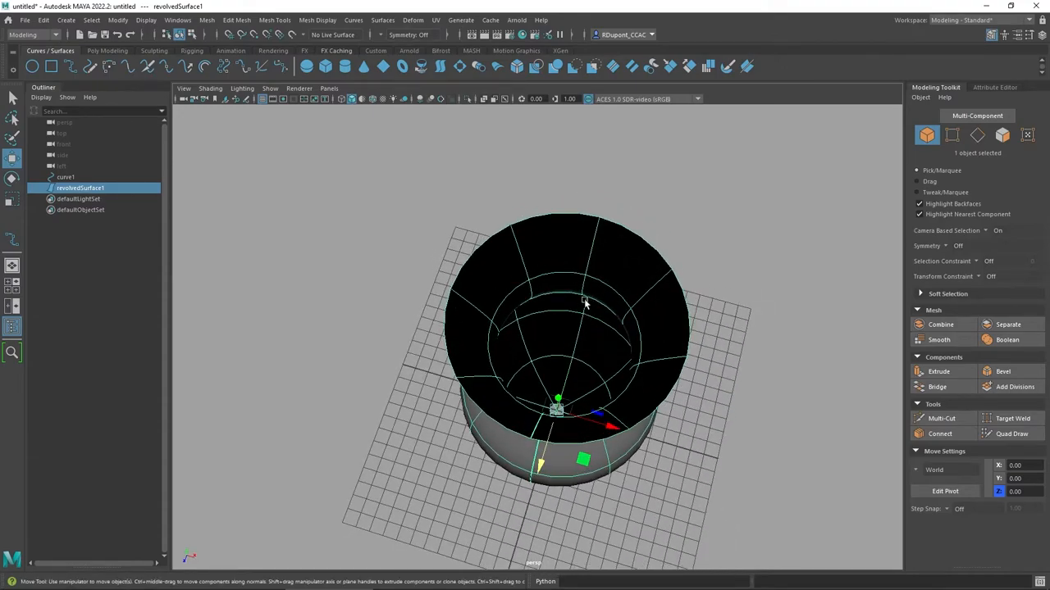
mouse_move(549, 267)
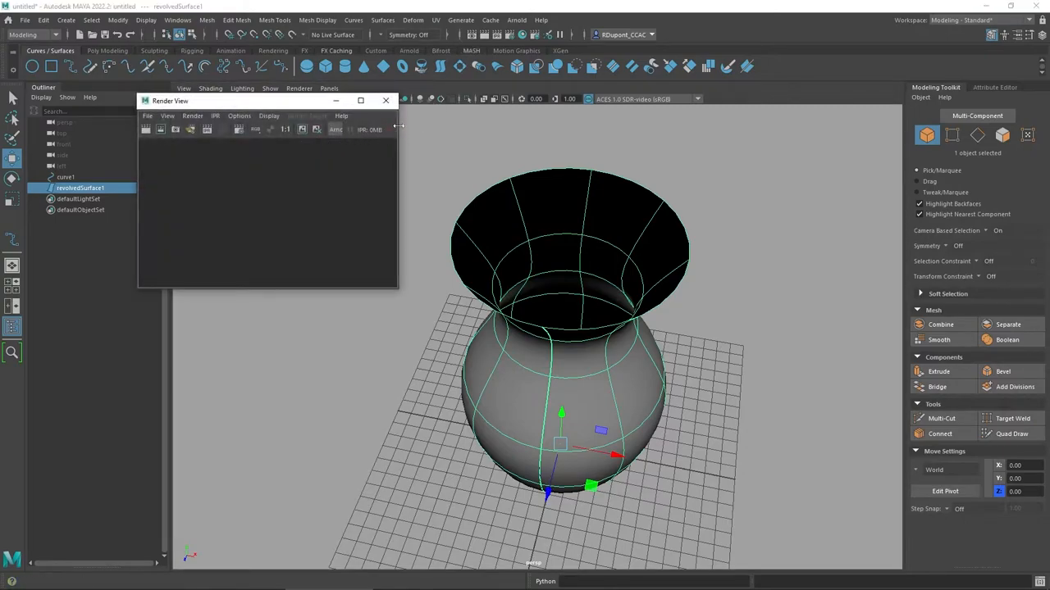
- Render a test frame of the vase with the Maya Software renderer, then dismiss Render View
click(364, 130)
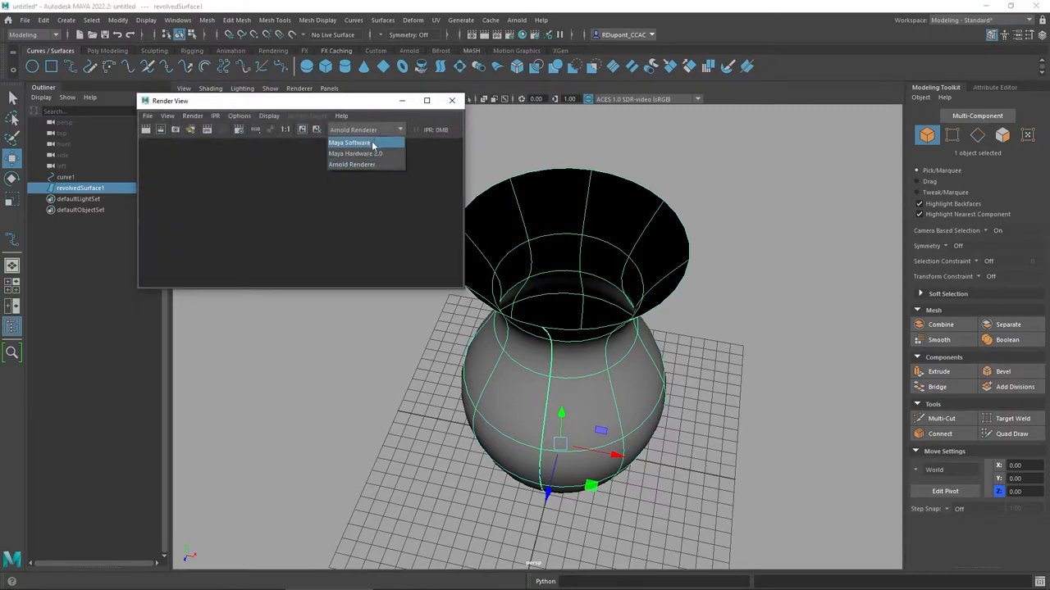
click(349, 142)
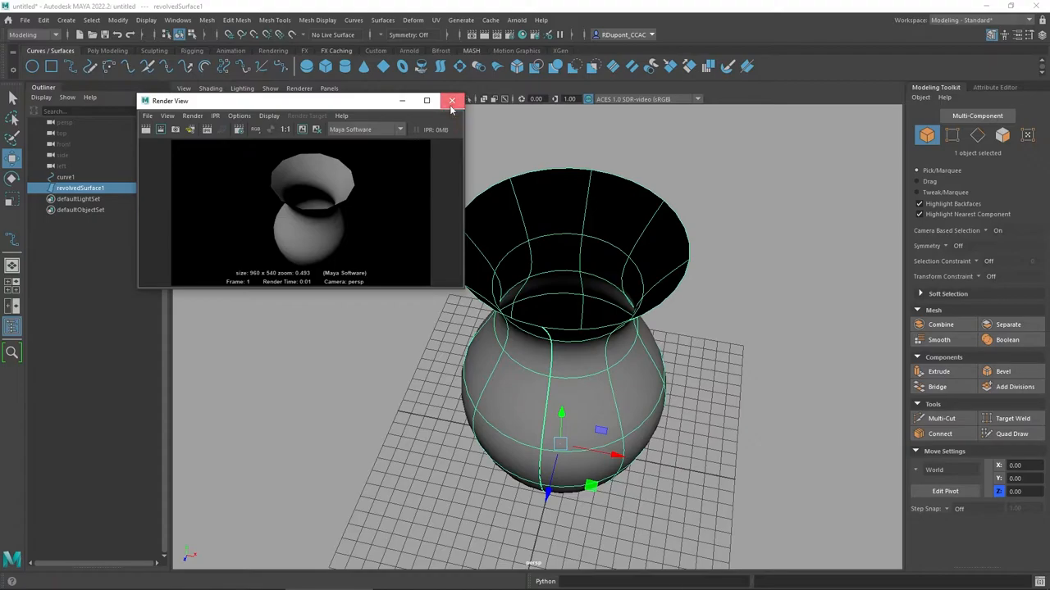
click(451, 100)
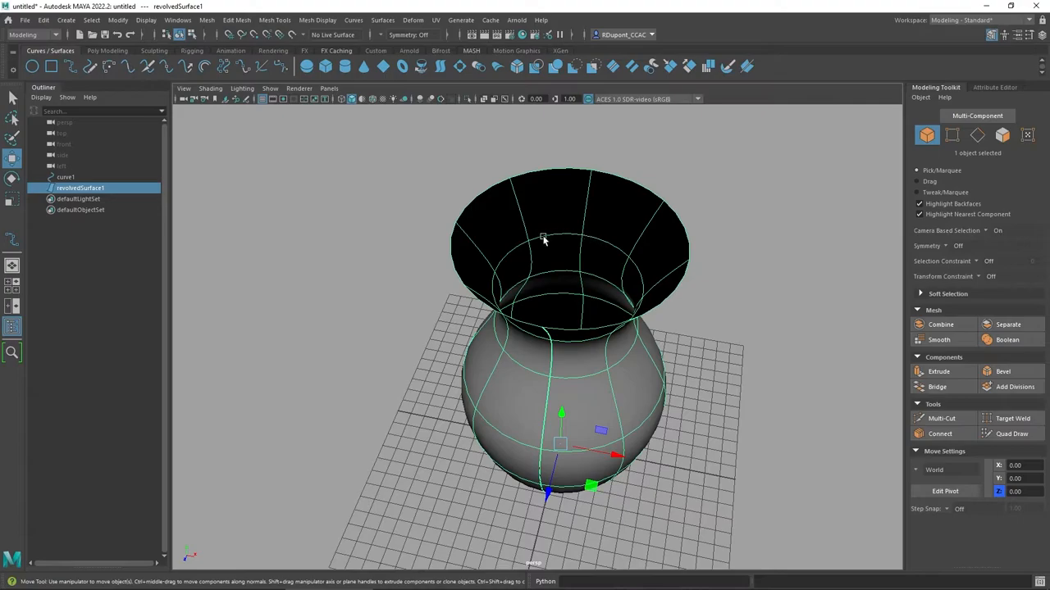
mouse_move(607, 277)
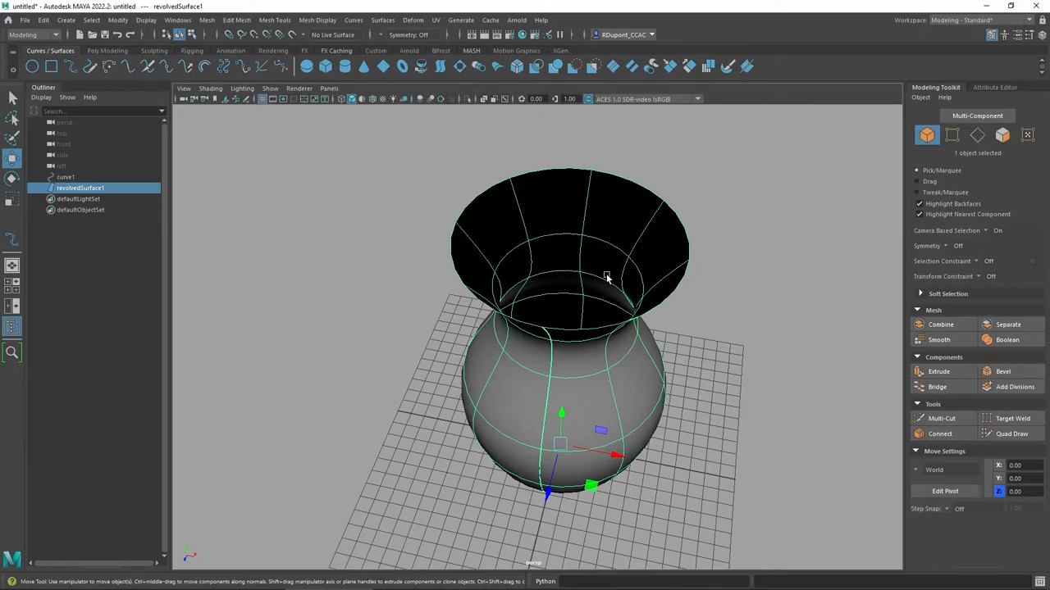
mouse_move(615, 287)
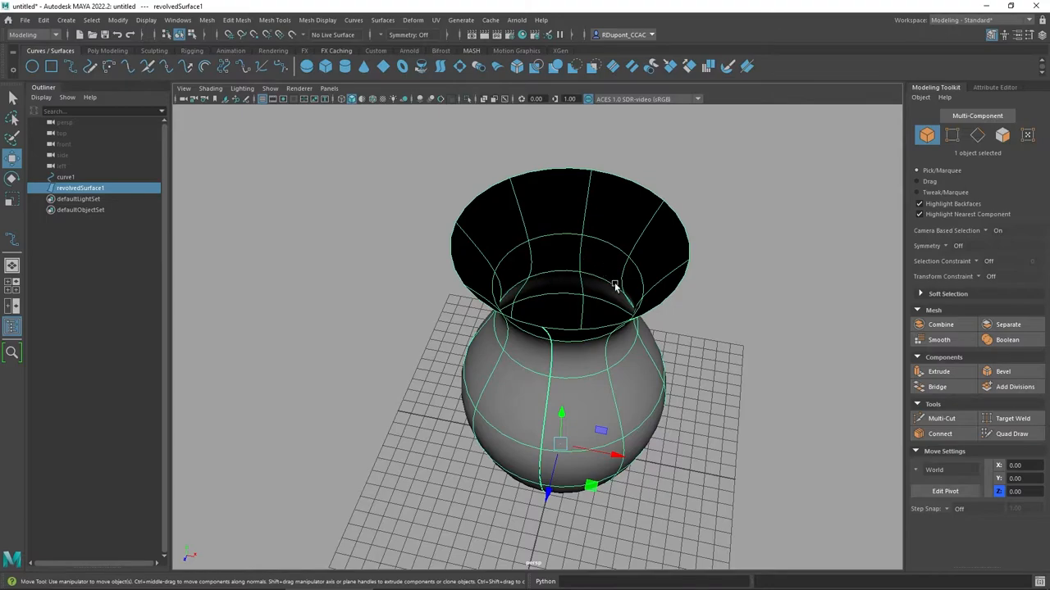
mouse_move(551, 365)
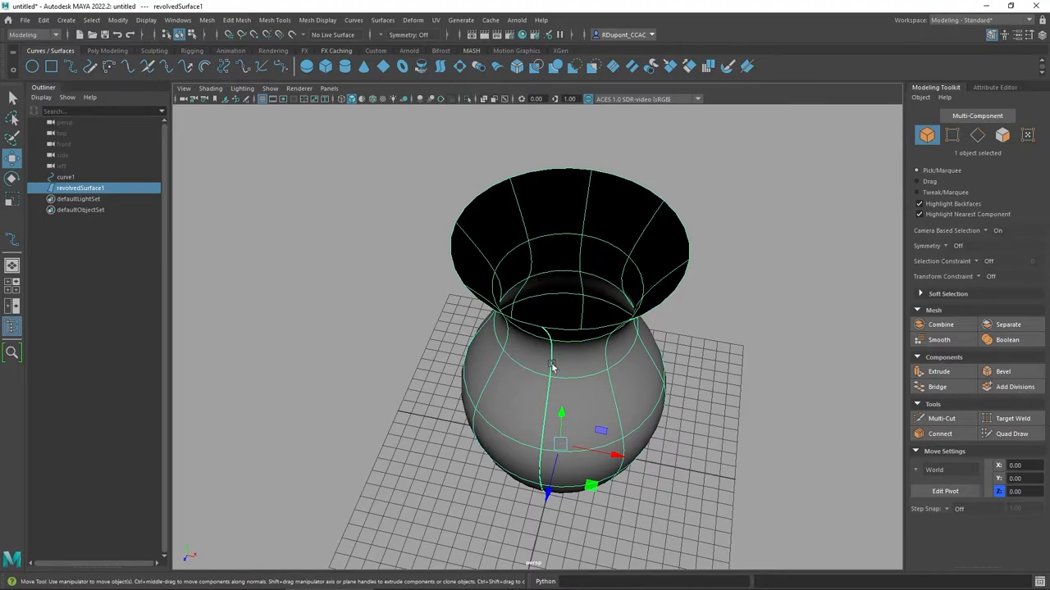
mouse_move(525, 403)
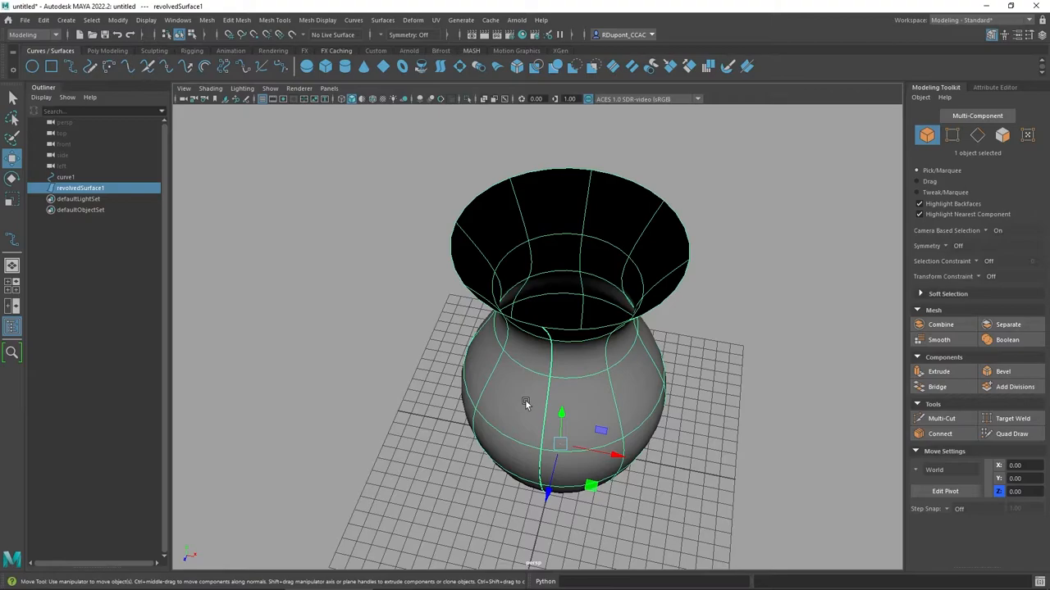
mouse_move(423, 389)
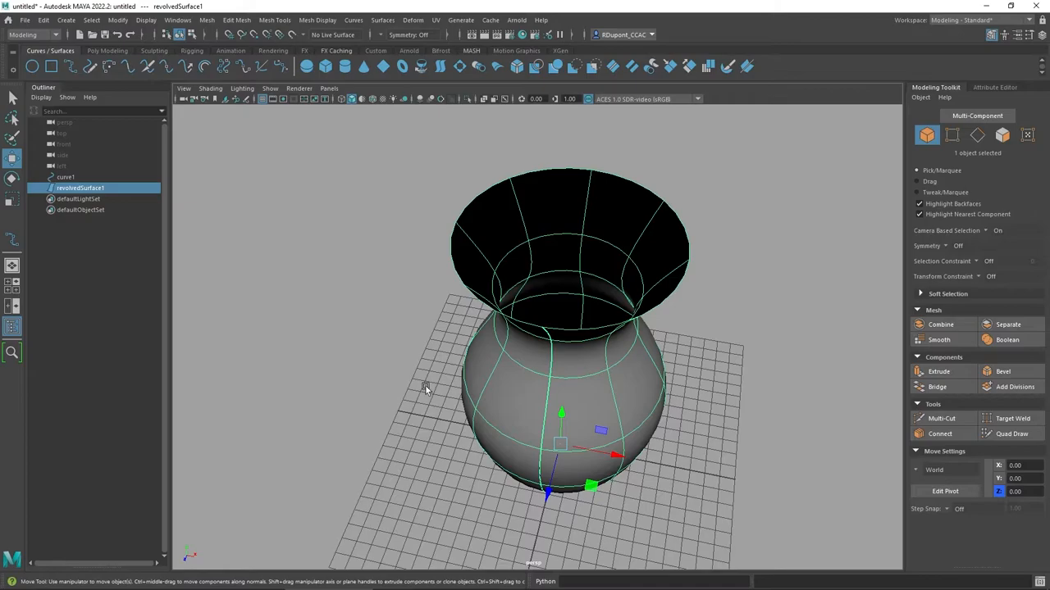
drag(427, 390, 374, 357)
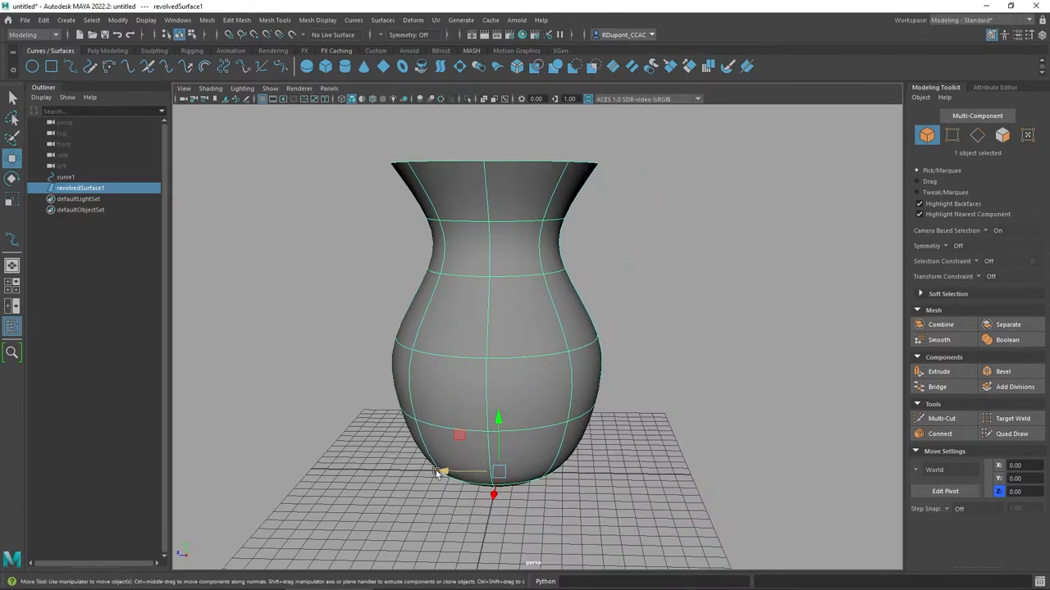
mouse_move(139, 233)
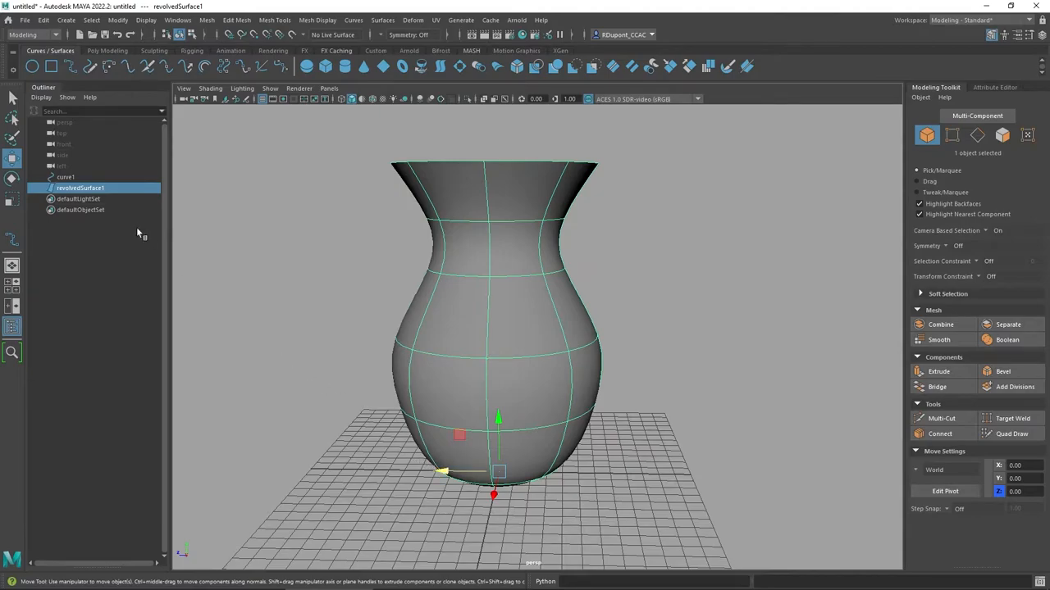
mouse_move(135, 197)
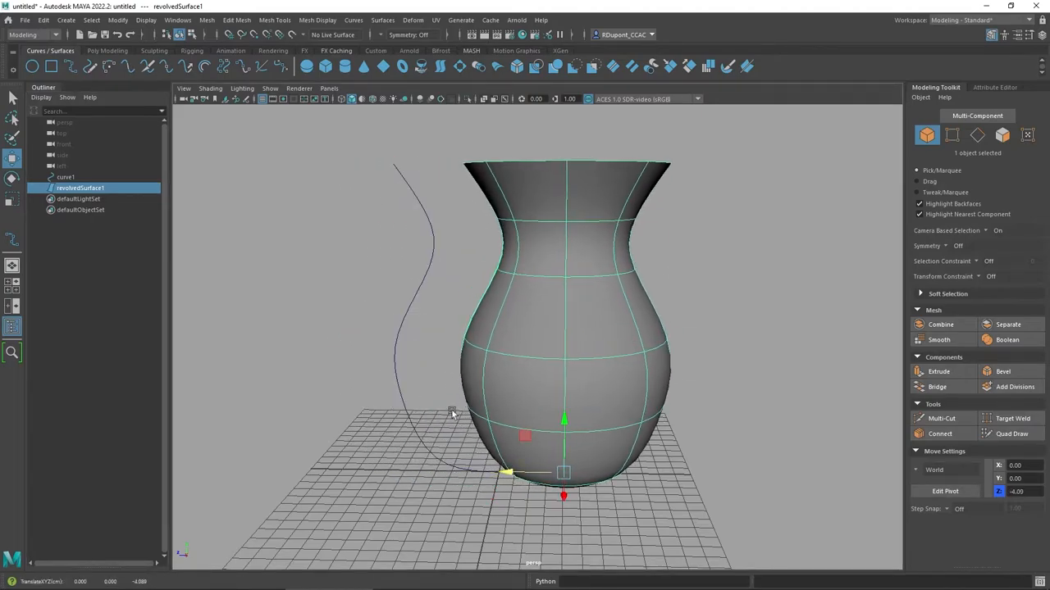
- Move one control vertex on curve1 so the linked vase body becomes shorter and rounder, then reselect the surface
click(65, 177)
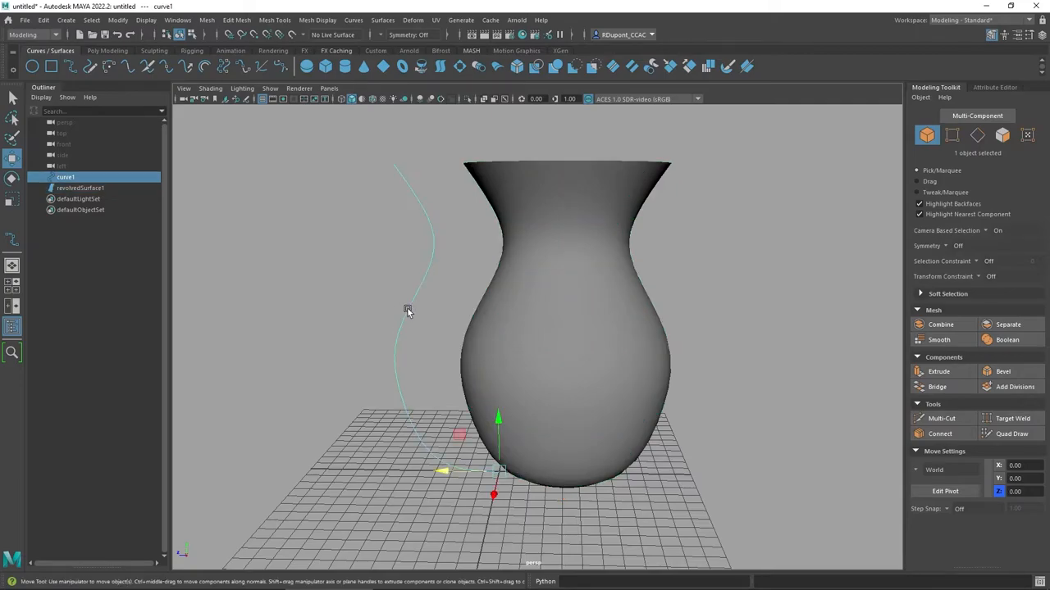
right_click(407, 310)
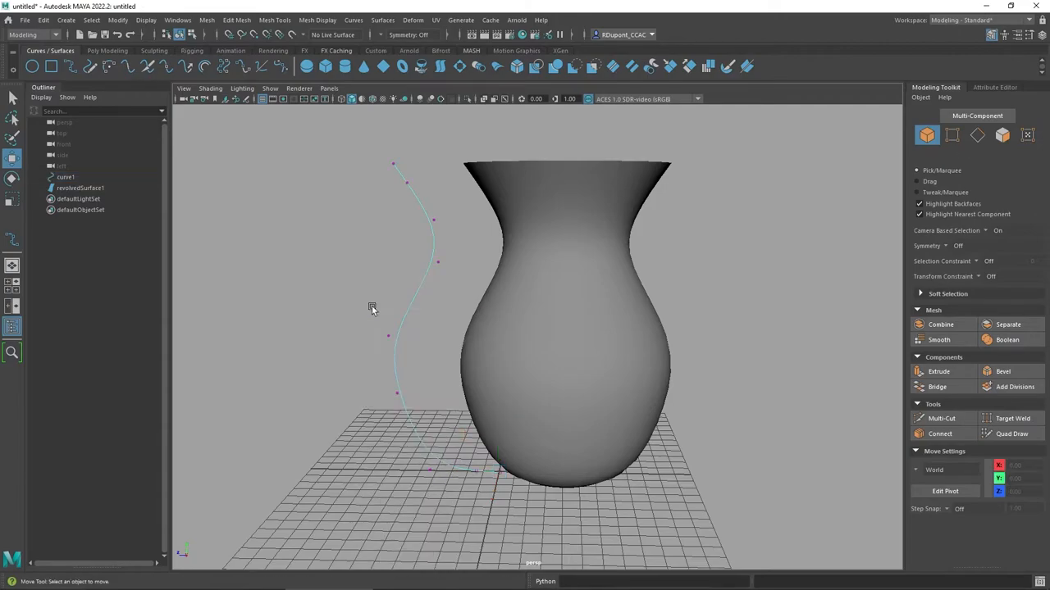
mouse_move(413, 286)
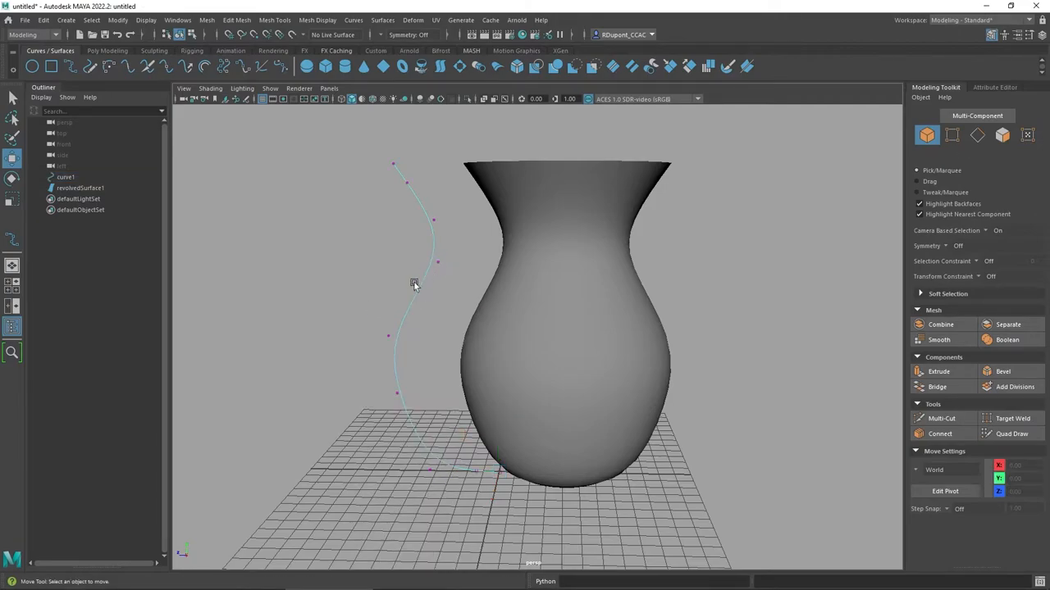
click(387, 334)
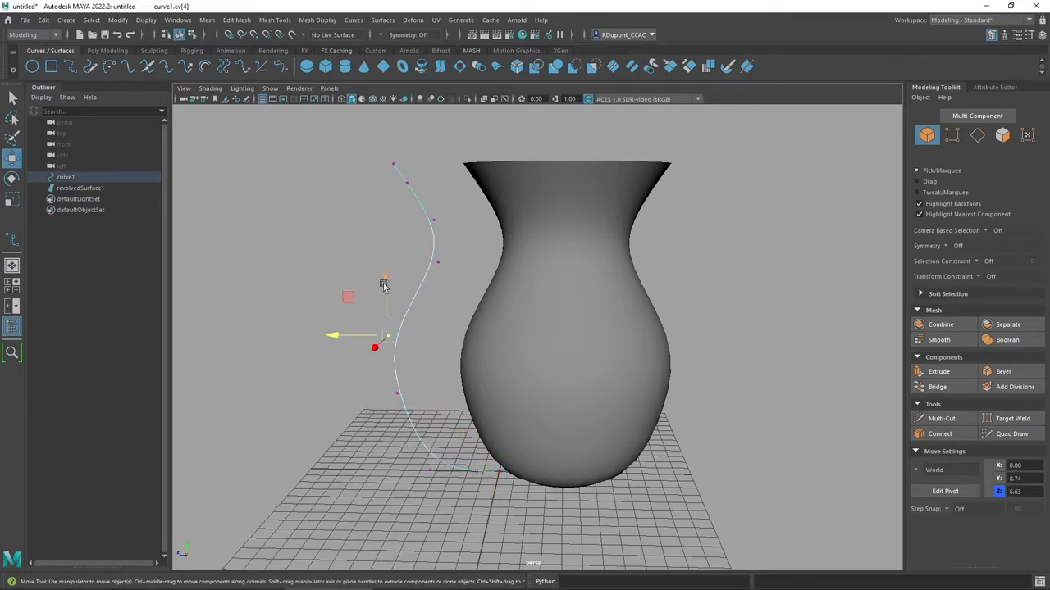
drag(385, 279, 387, 259)
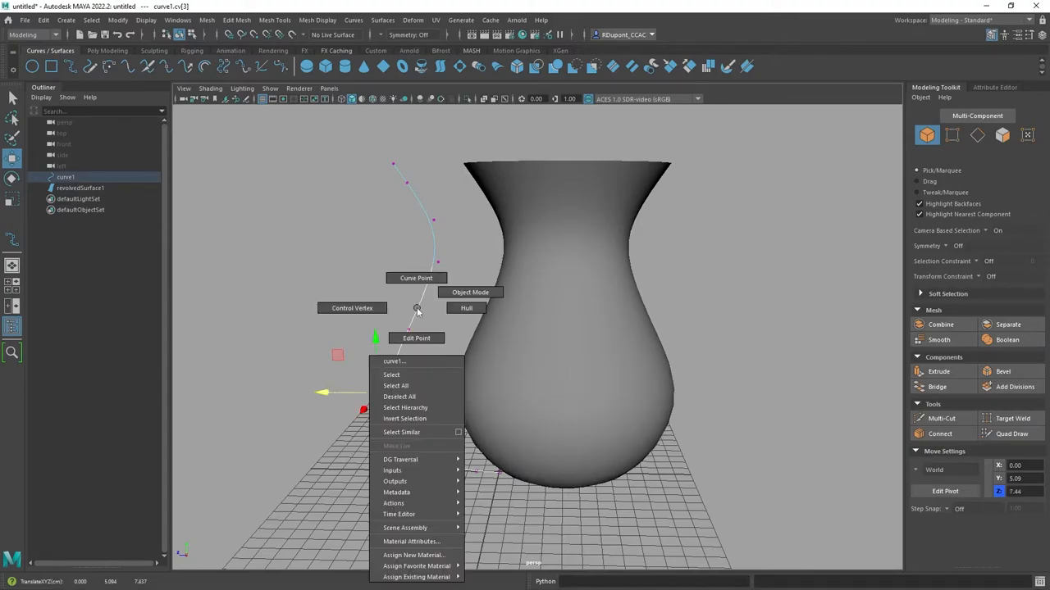
click(469, 292)
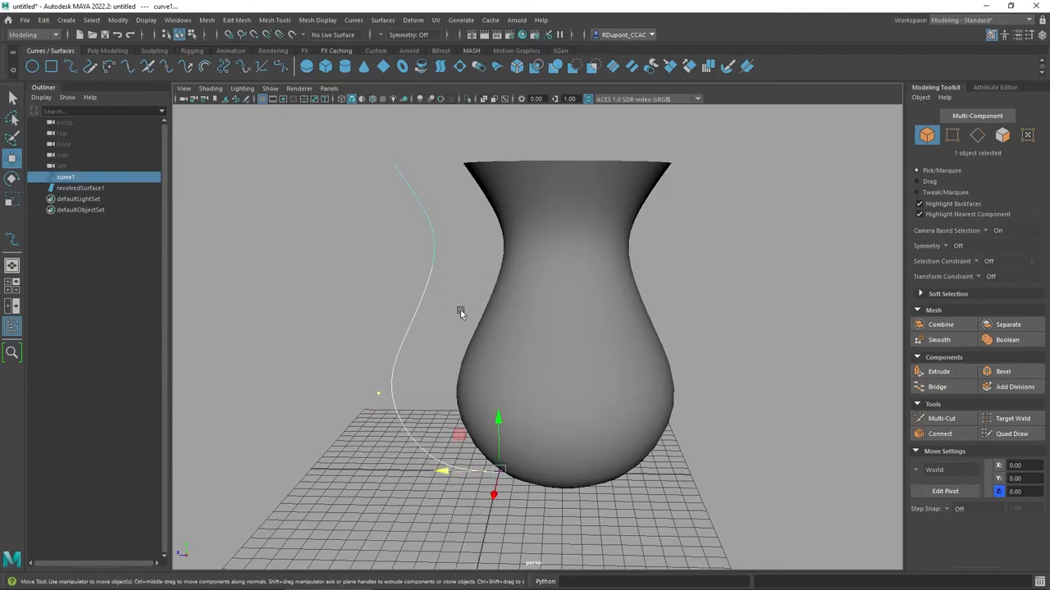
click(81, 187)
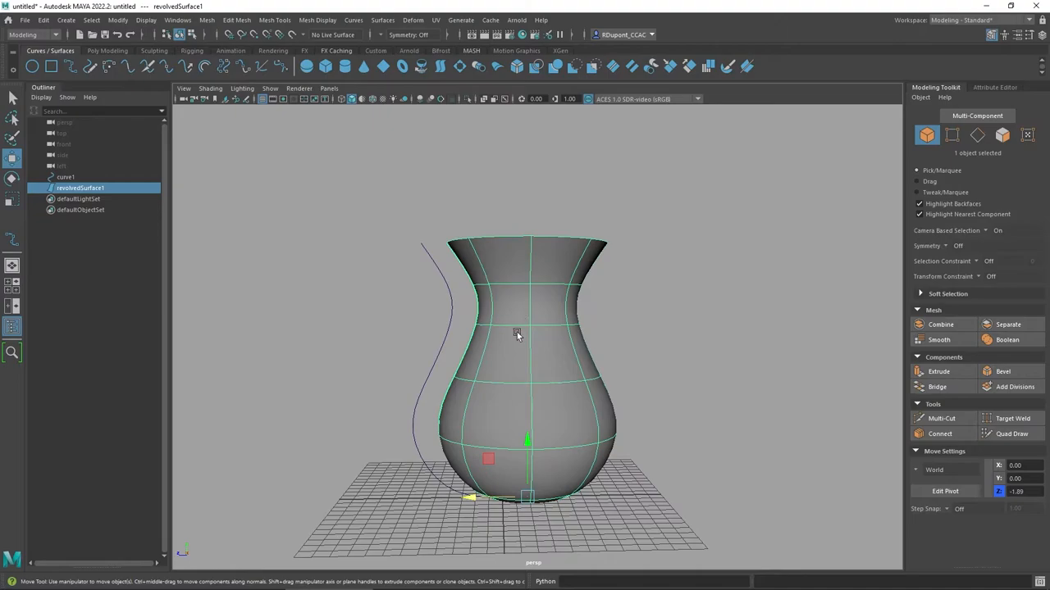
mouse_move(209, 246)
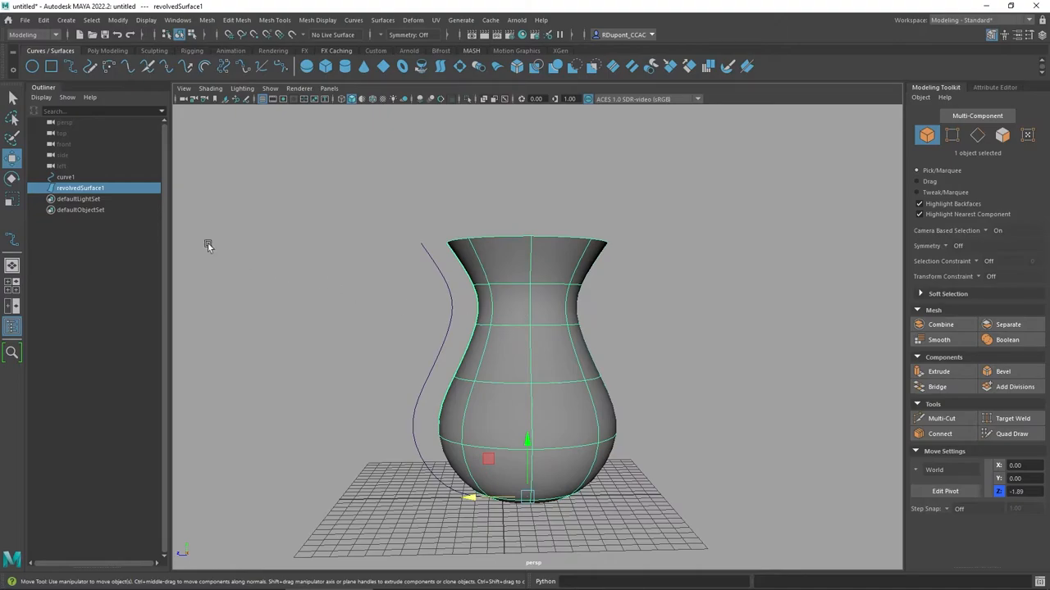
- Delete curve1 and the revolvedSurface1 vase, leaving an empty scene on the front grid
click(66, 177)
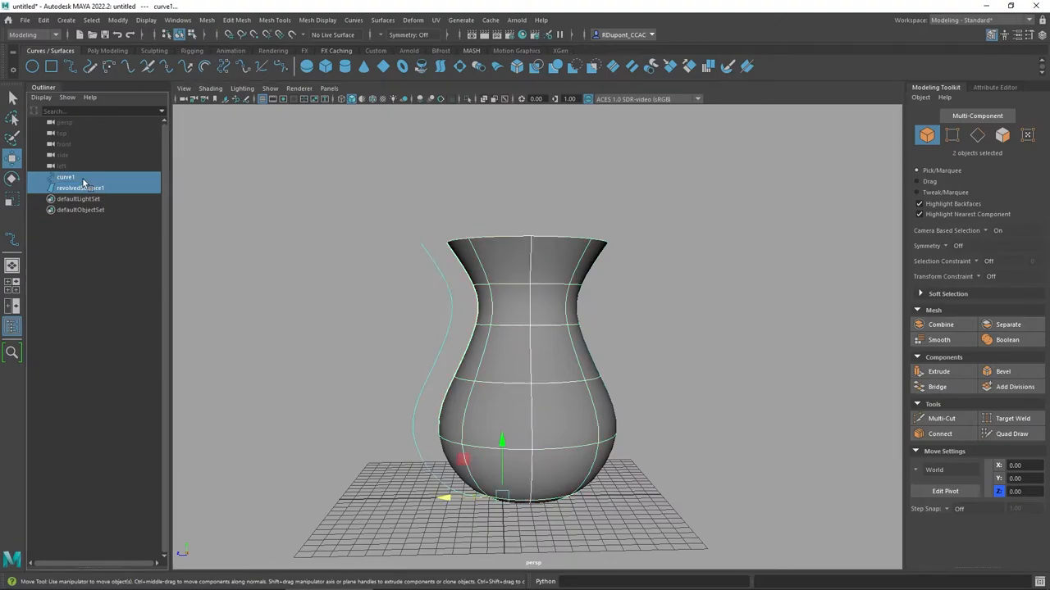
key(Delete)
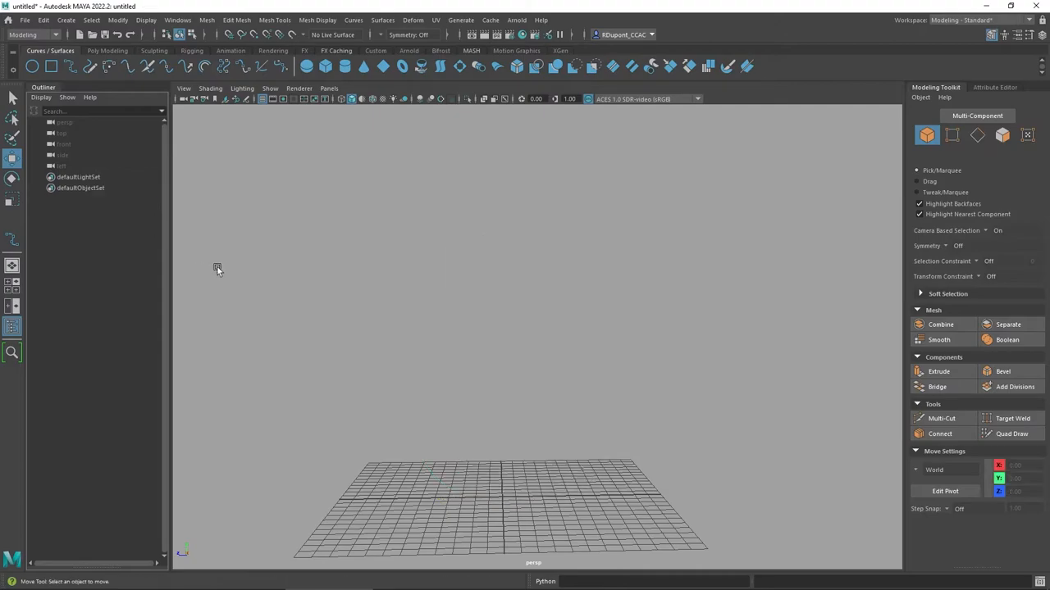
mouse_move(433, 339)
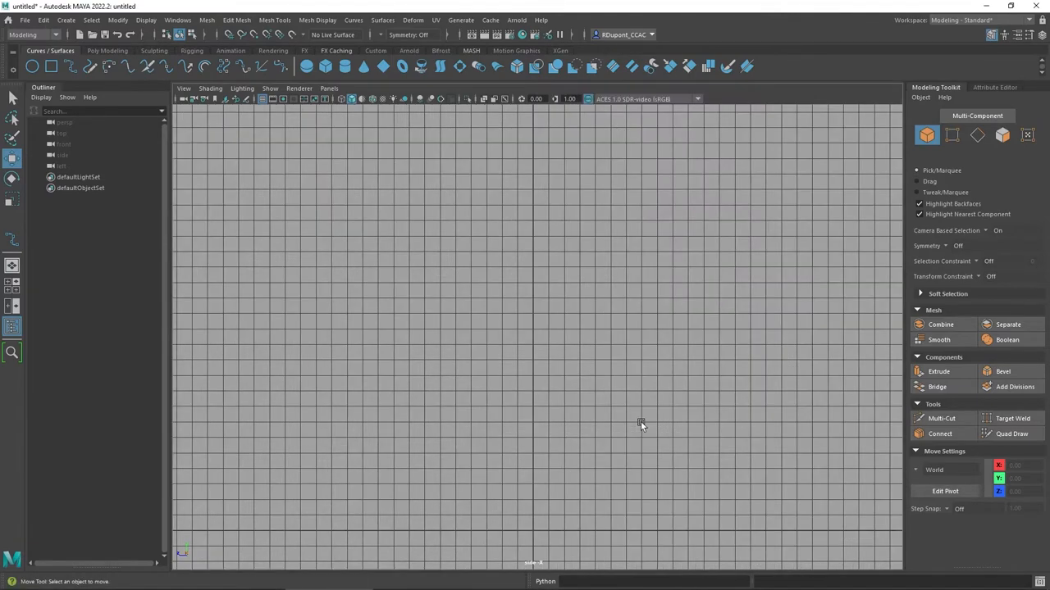
mouse_move(107, 98)
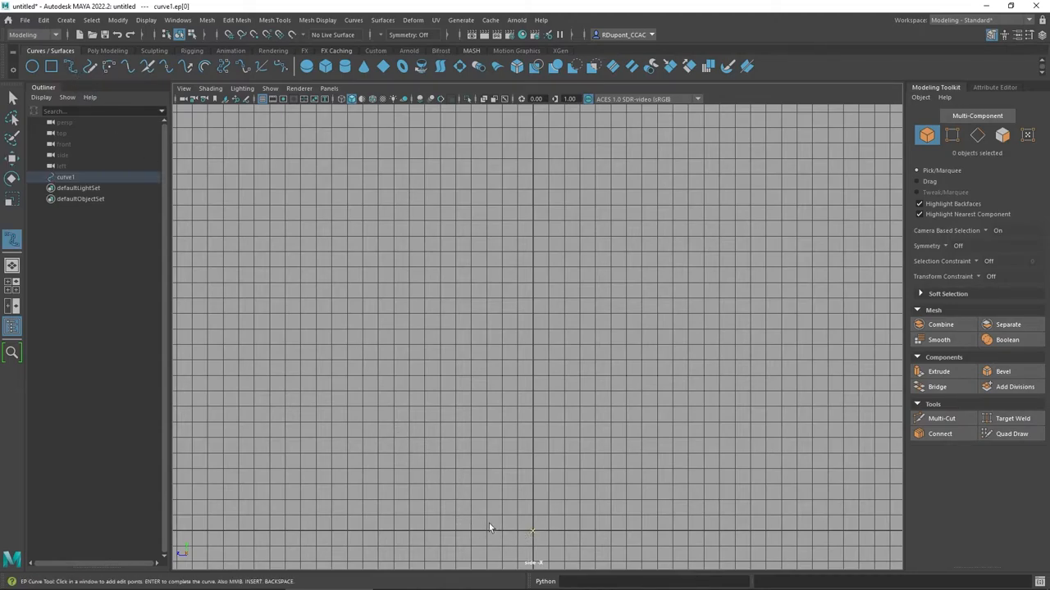
mouse_move(456, 535)
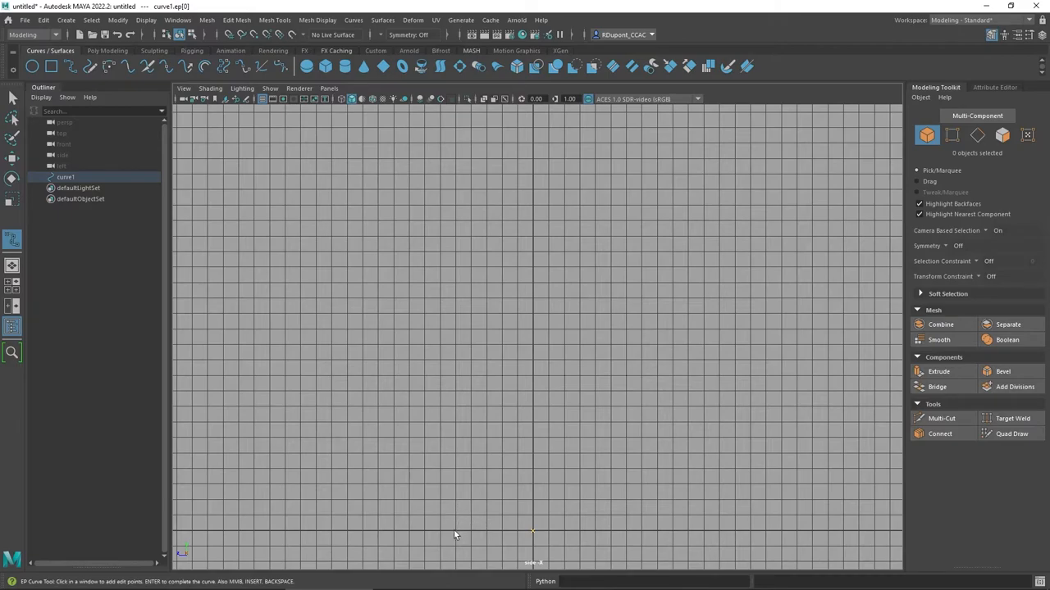
- Place nine EP points up the outer wall to the rim lip and down the inner wall back to the base
click(456, 533)
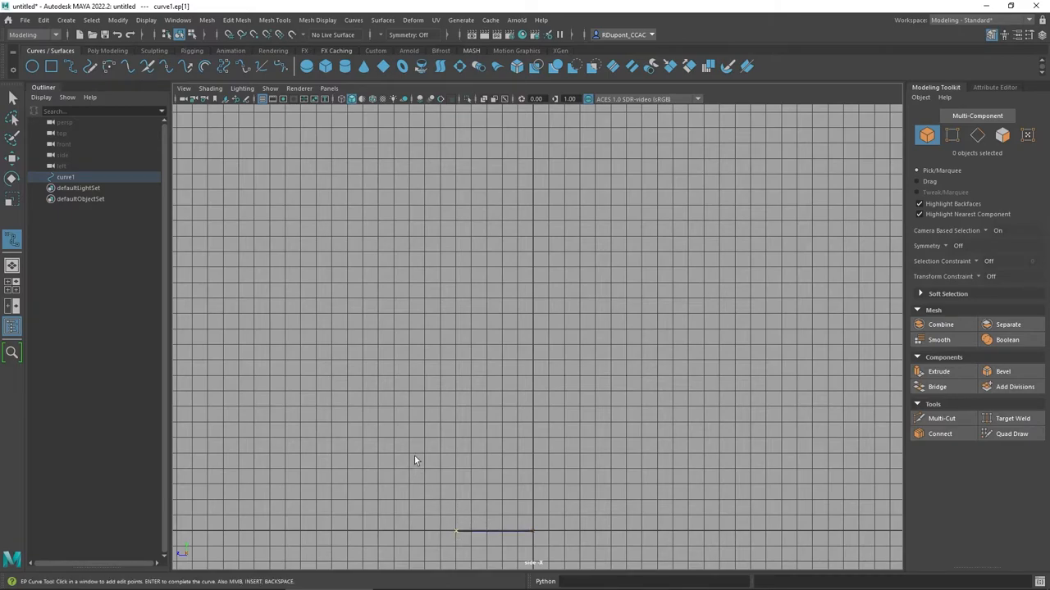
click(411, 323)
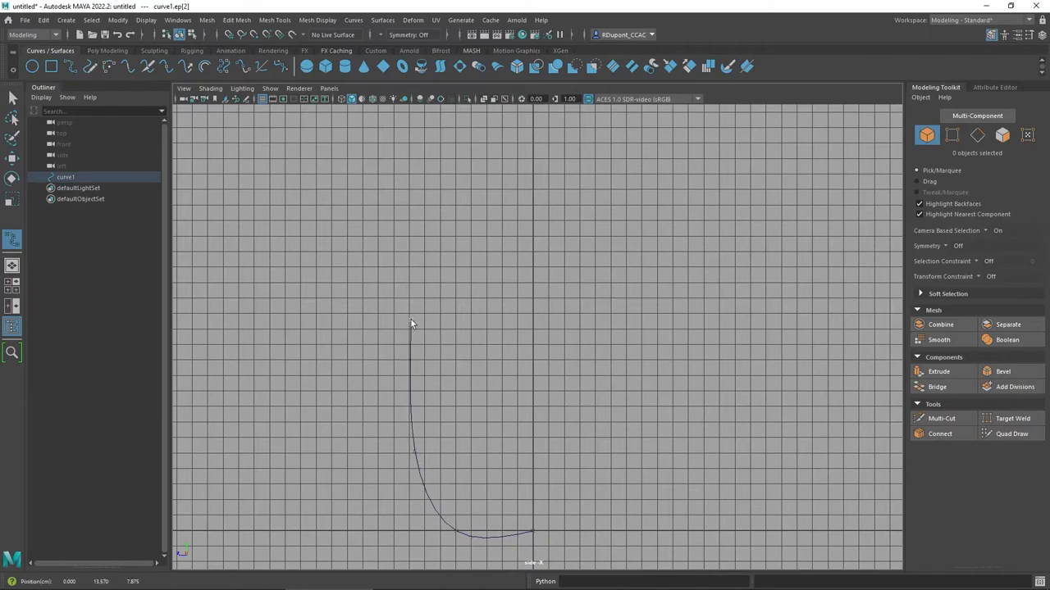
click(446, 264)
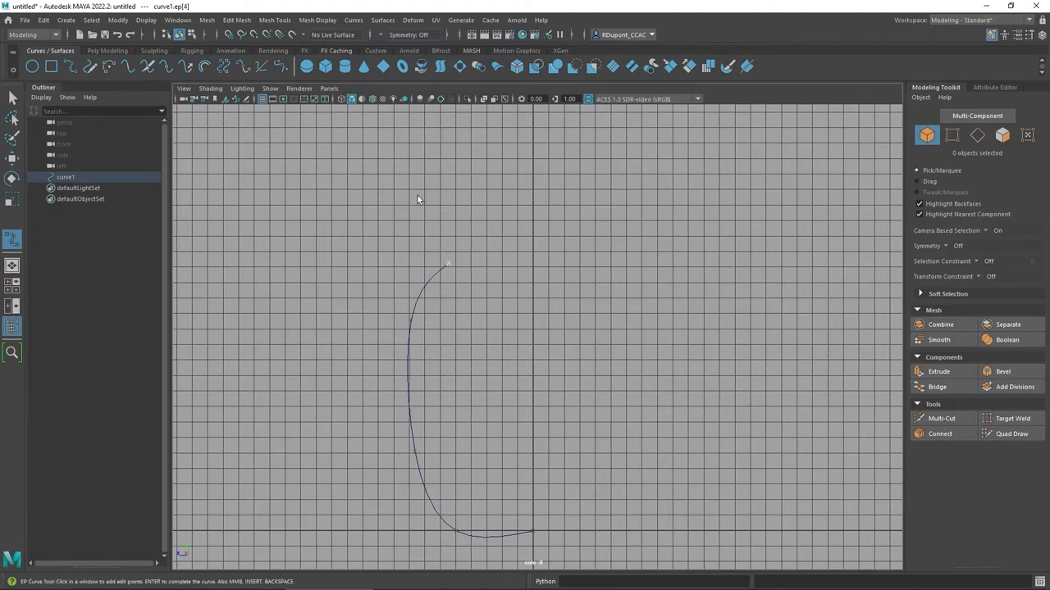
click(412, 159)
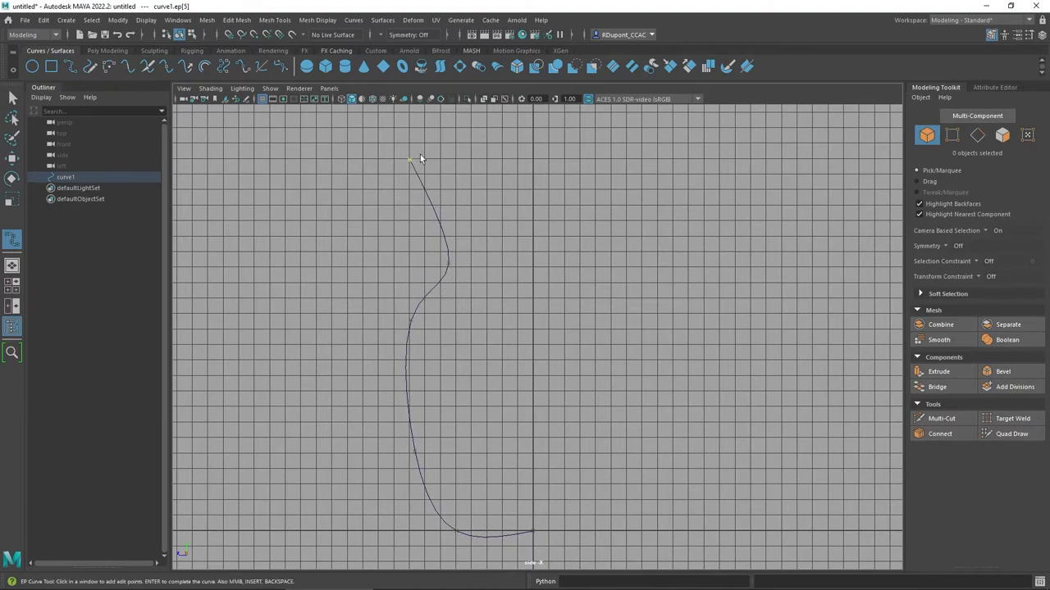
click(410, 154)
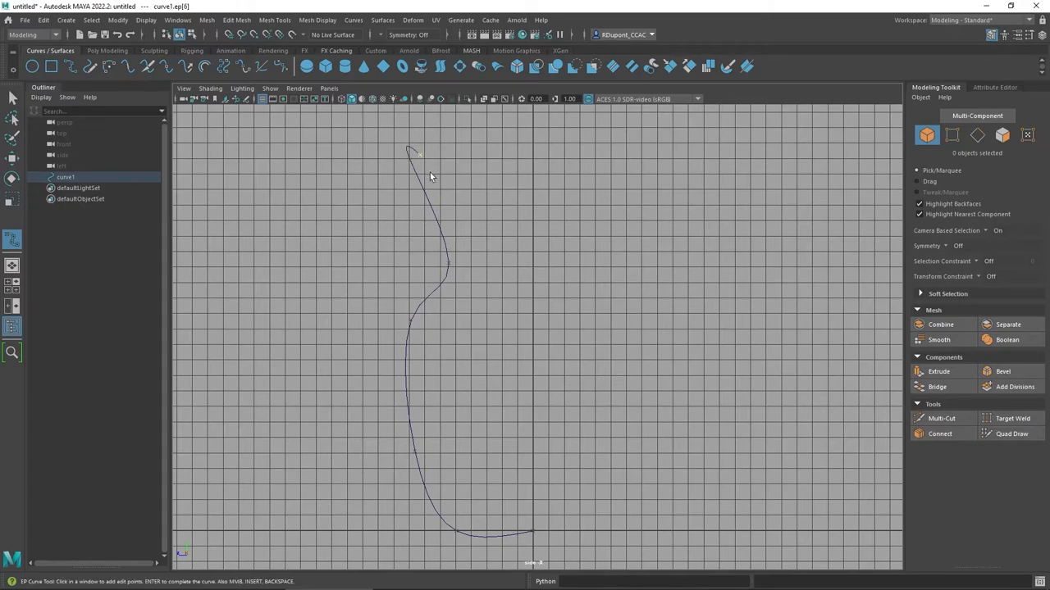
click(443, 211)
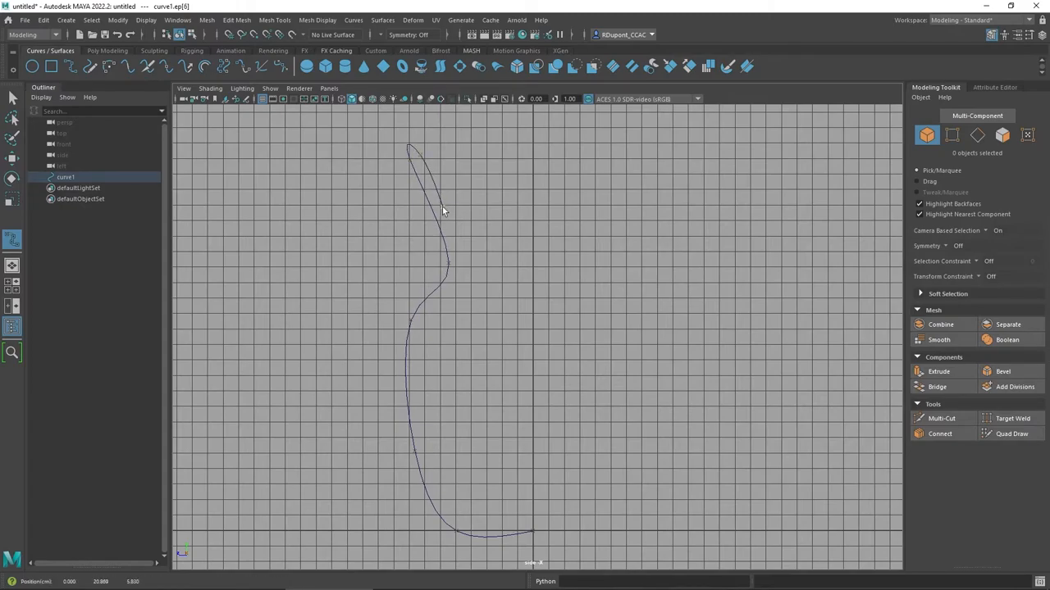
click(459, 266)
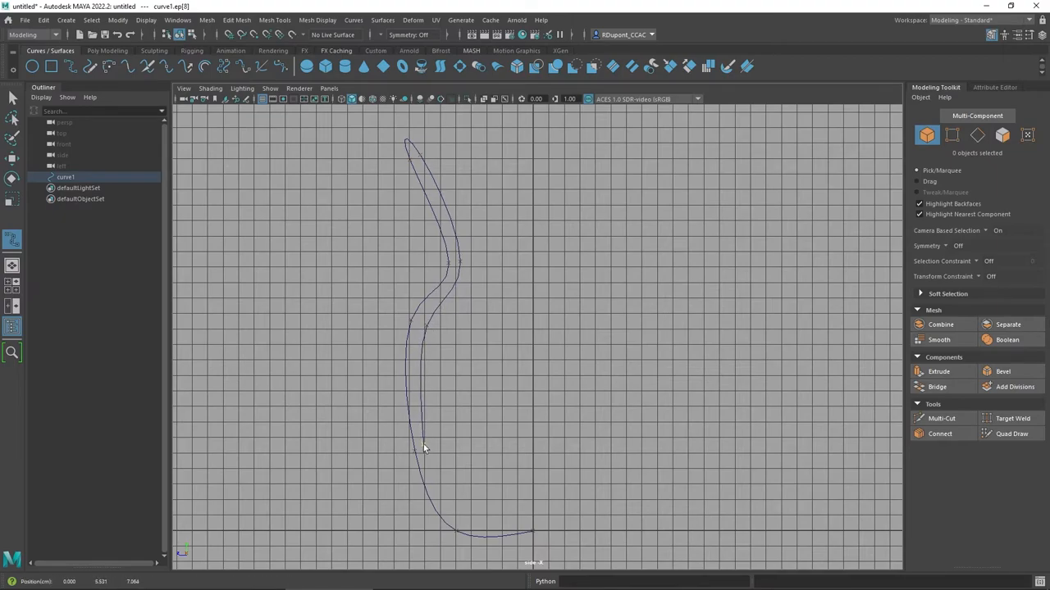
click(425, 446)
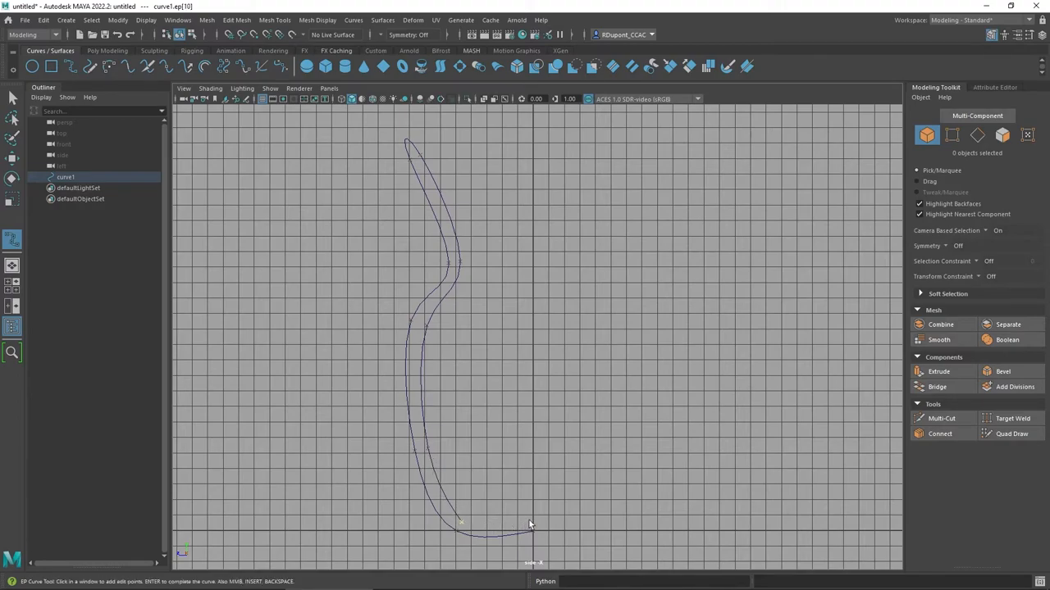
click(531, 524)
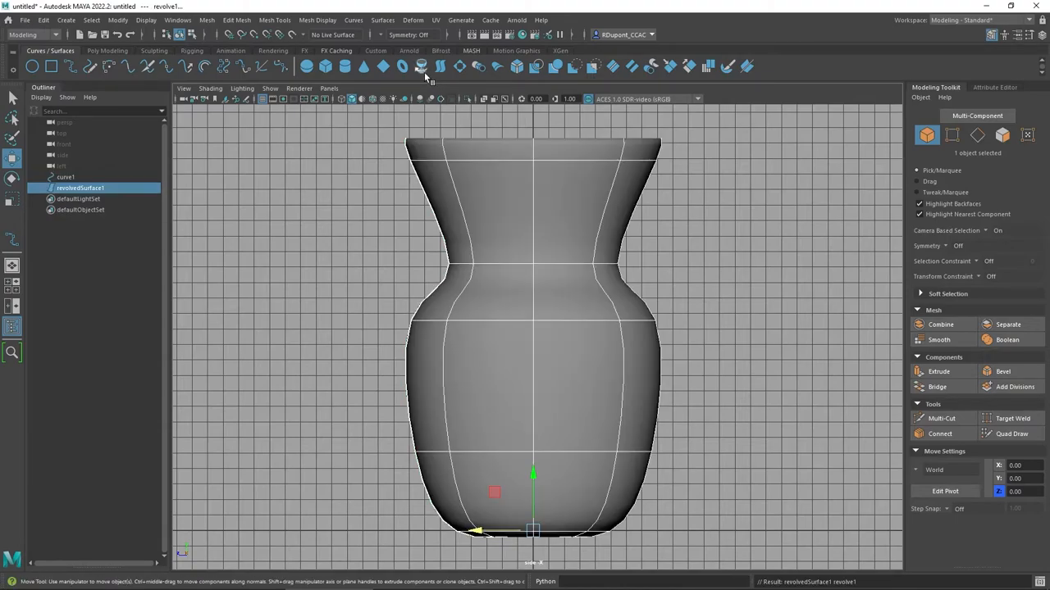
mouse_move(253, 256)
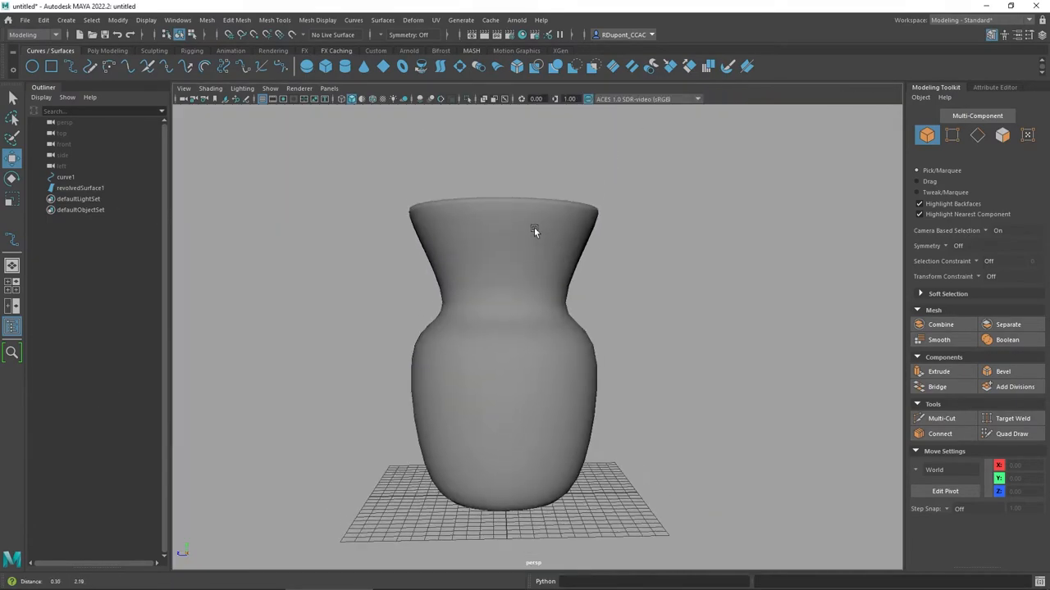
- Orbit the perspective view to look down into the vase's hollow opening
drag(533, 230, 528, 304)
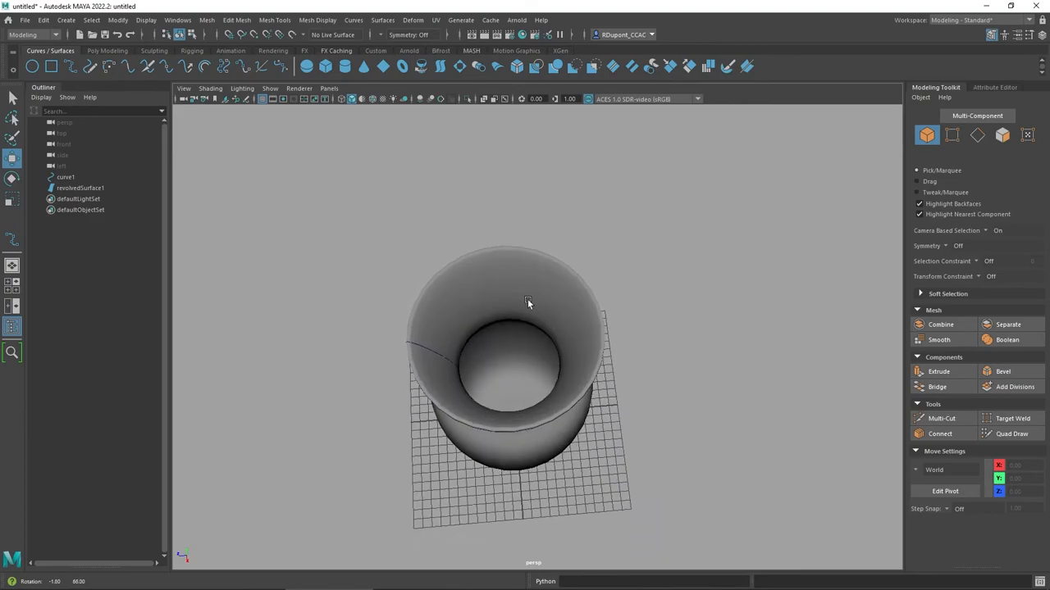
mouse_move(545, 315)
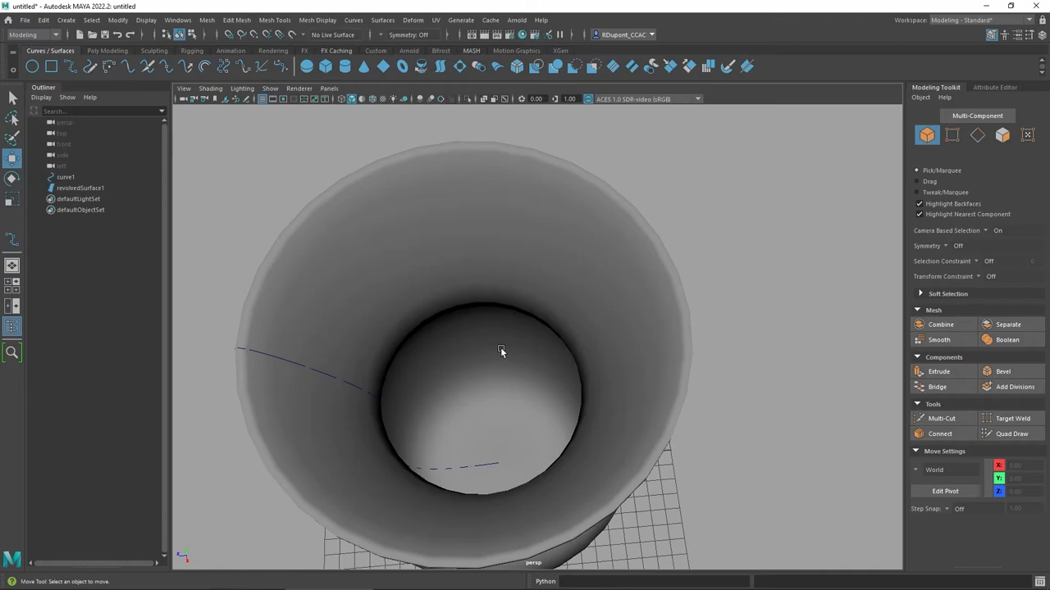
mouse_move(484, 352)
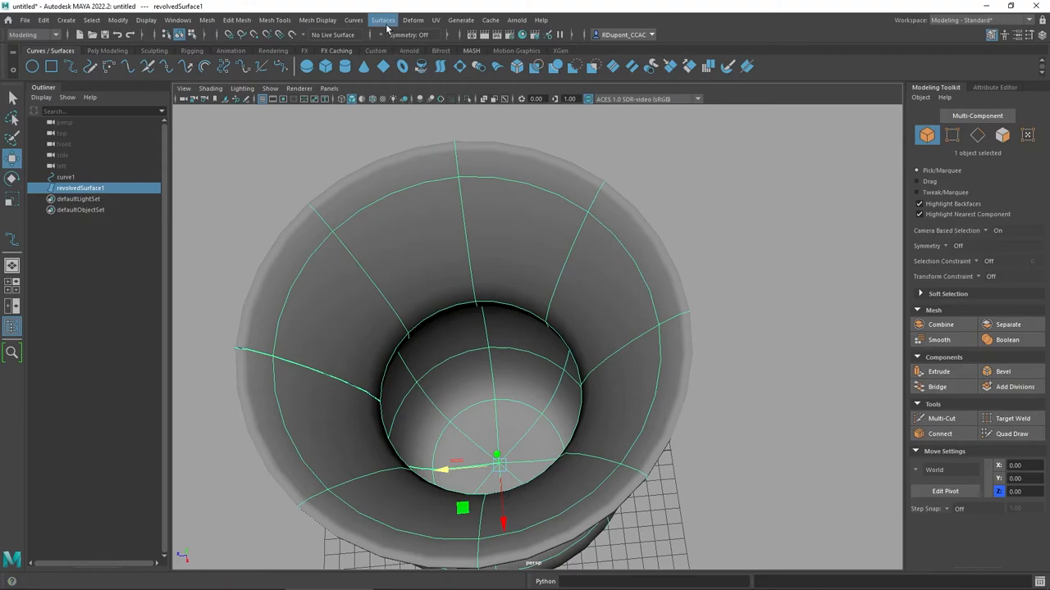
- Reverse revolvedSurface1's direction via Surfaces > Reverse Direction, leaving the vase shading black from the side
click(384, 19)
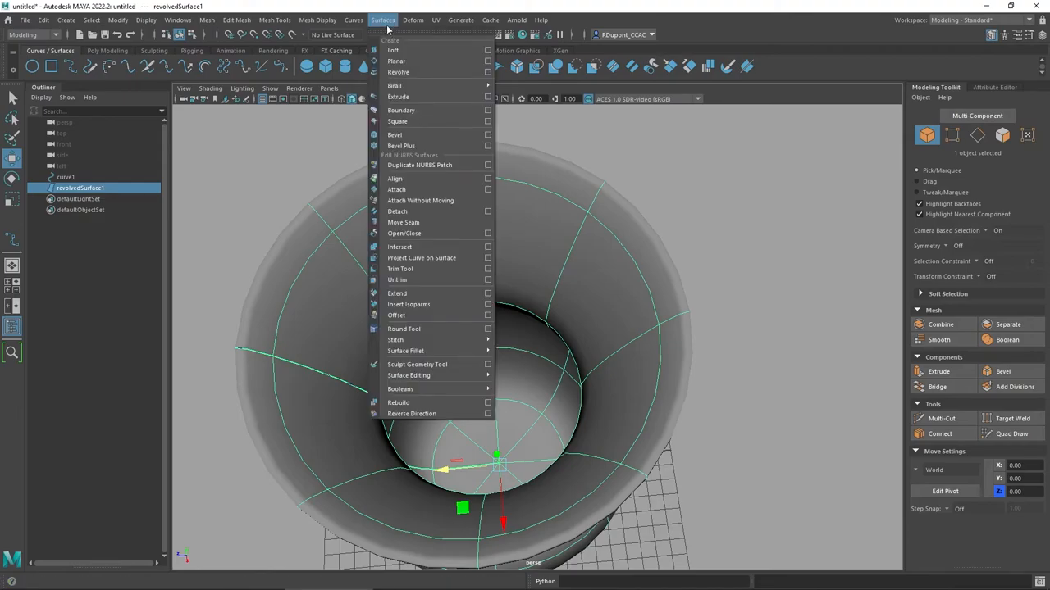
mouse_move(403, 328)
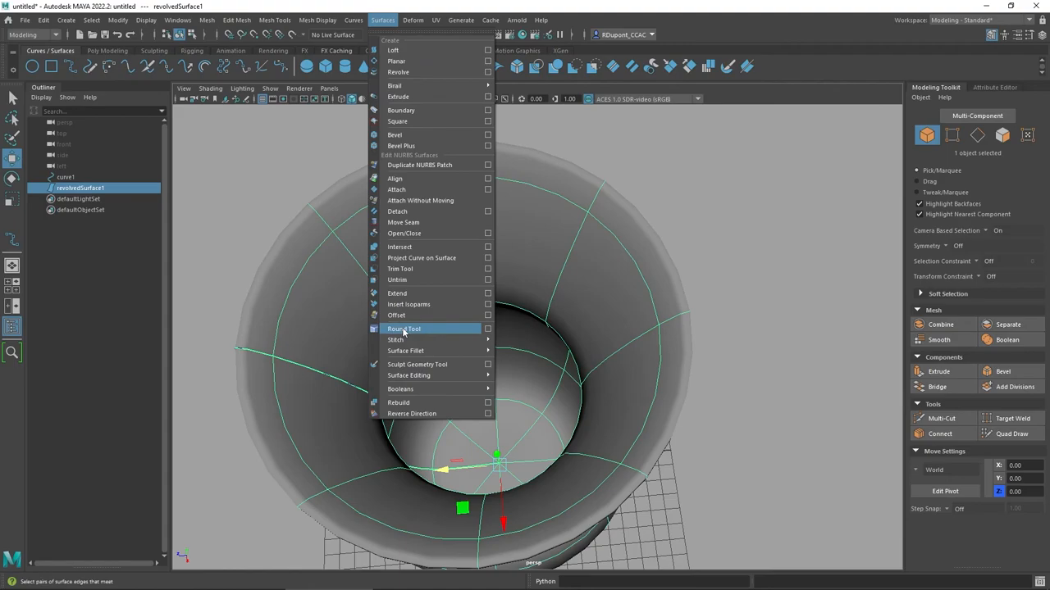
mouse_move(412, 413)
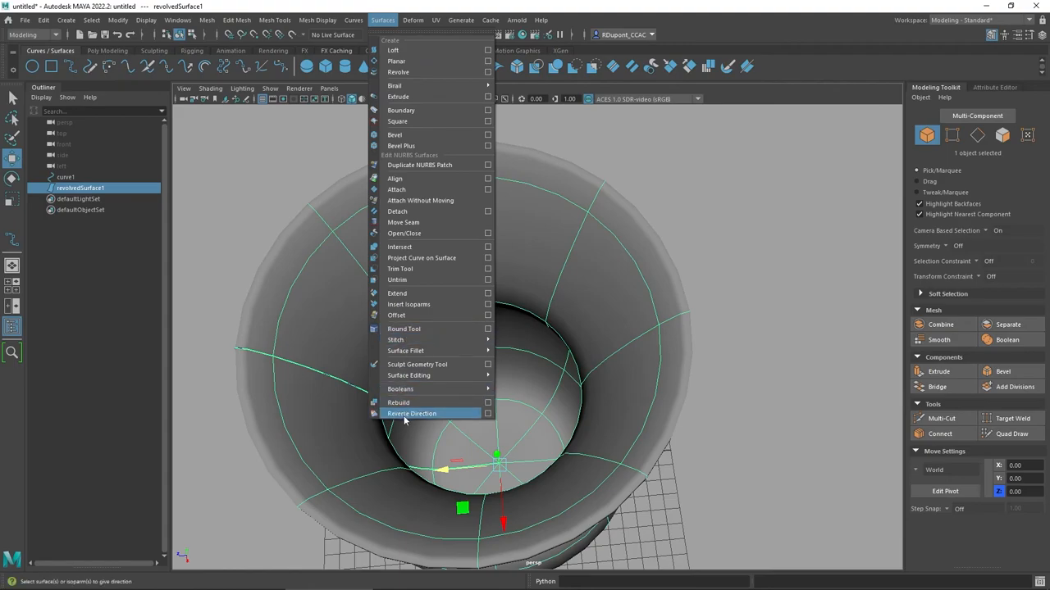
click(412, 413)
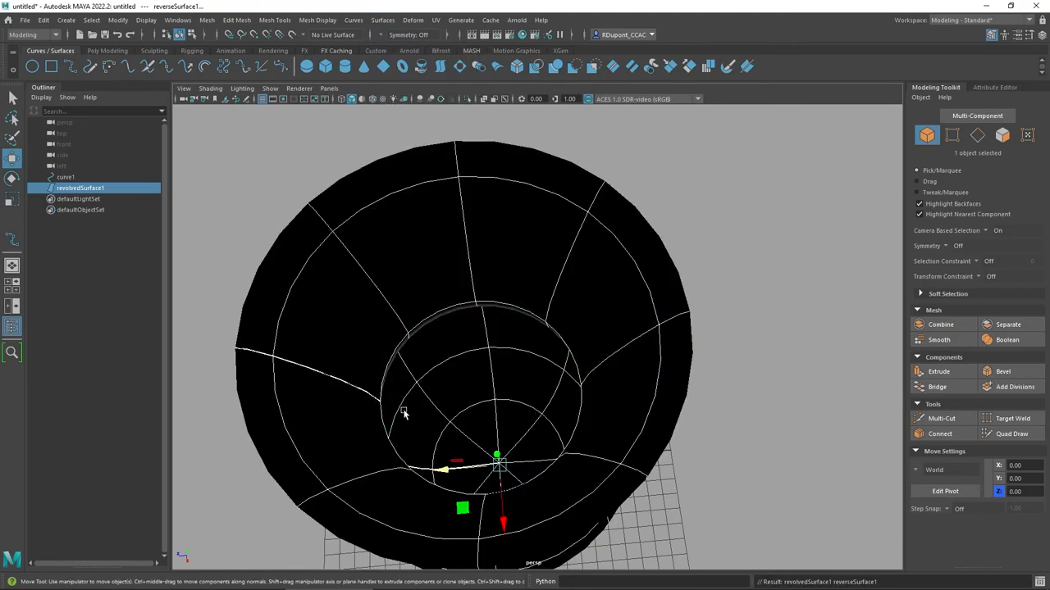
drag(410, 413, 410, 331)
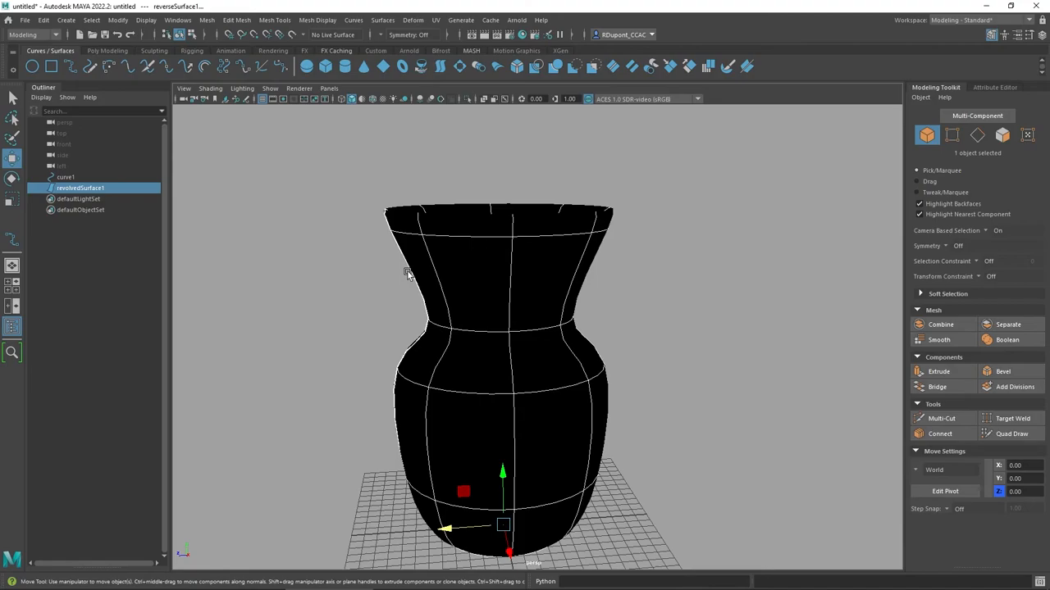
mouse_move(429, 236)
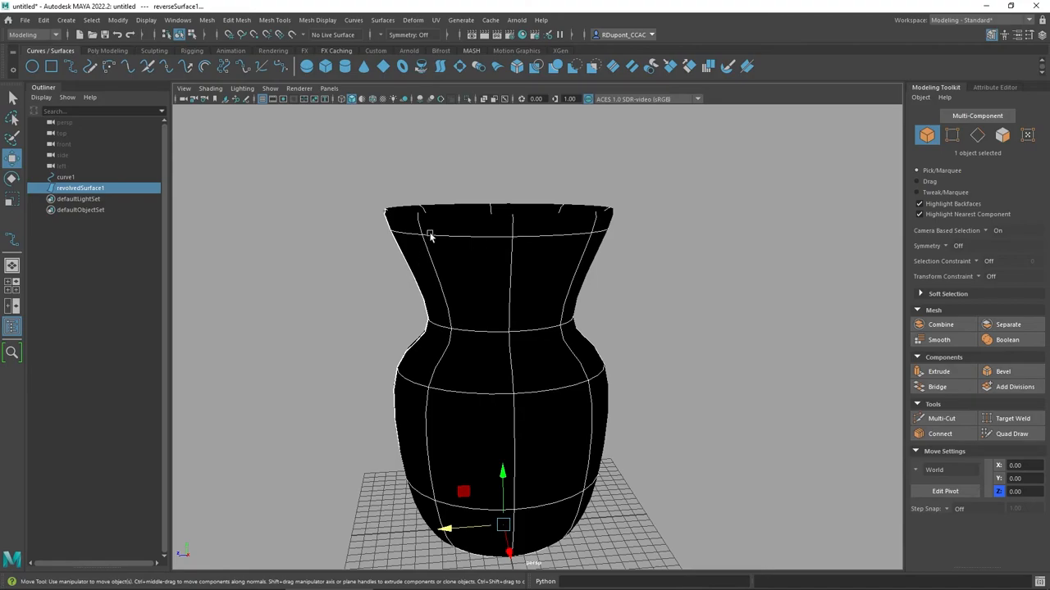
mouse_move(429, 223)
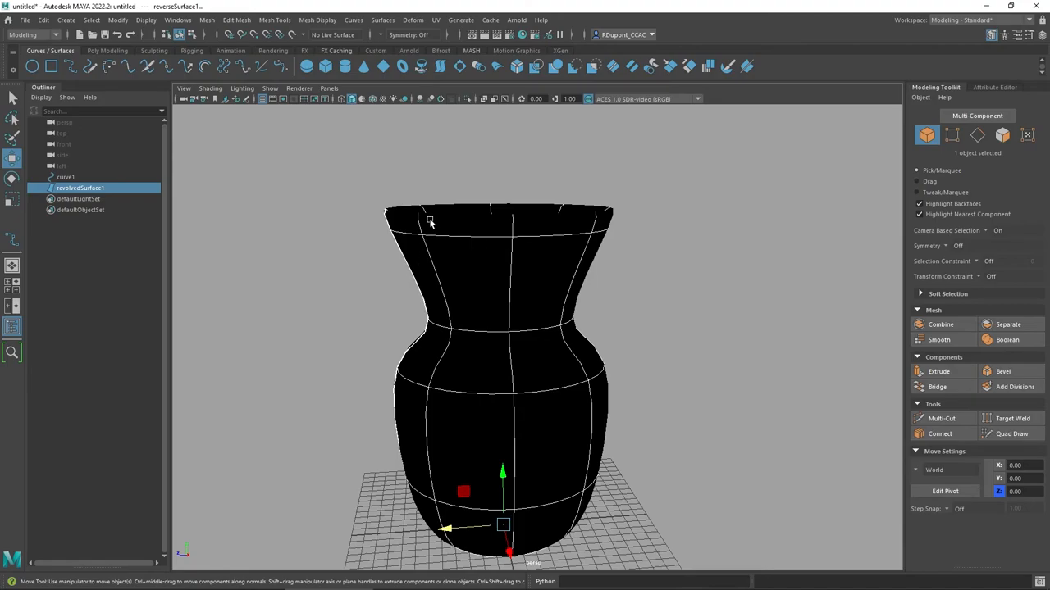
click(383, 19)
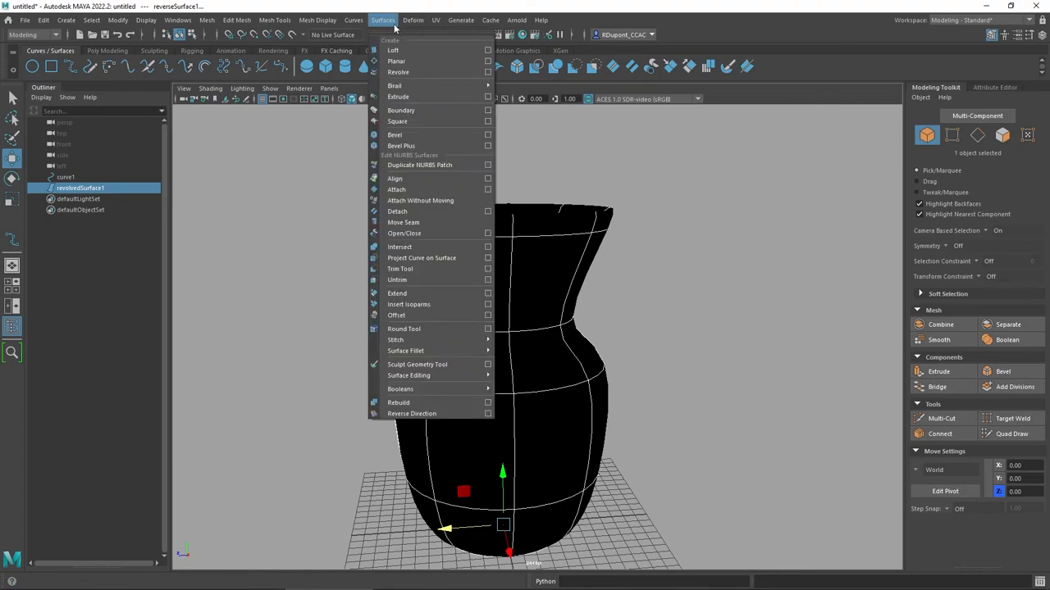
mouse_move(410, 413)
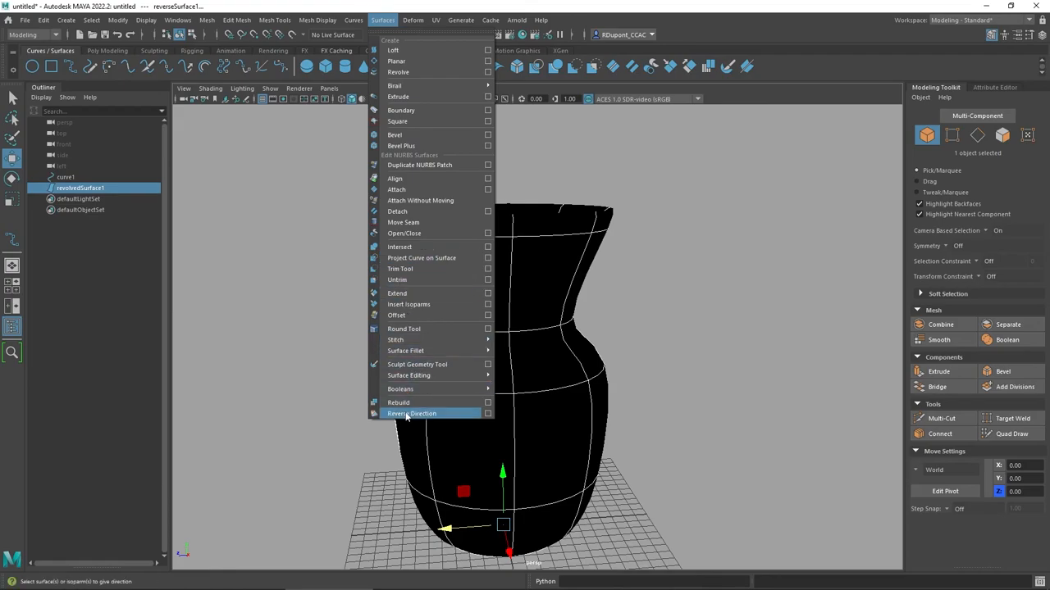
- Reverse revolvedSurface1's direction a second time so it shades gray again
click(413, 413)
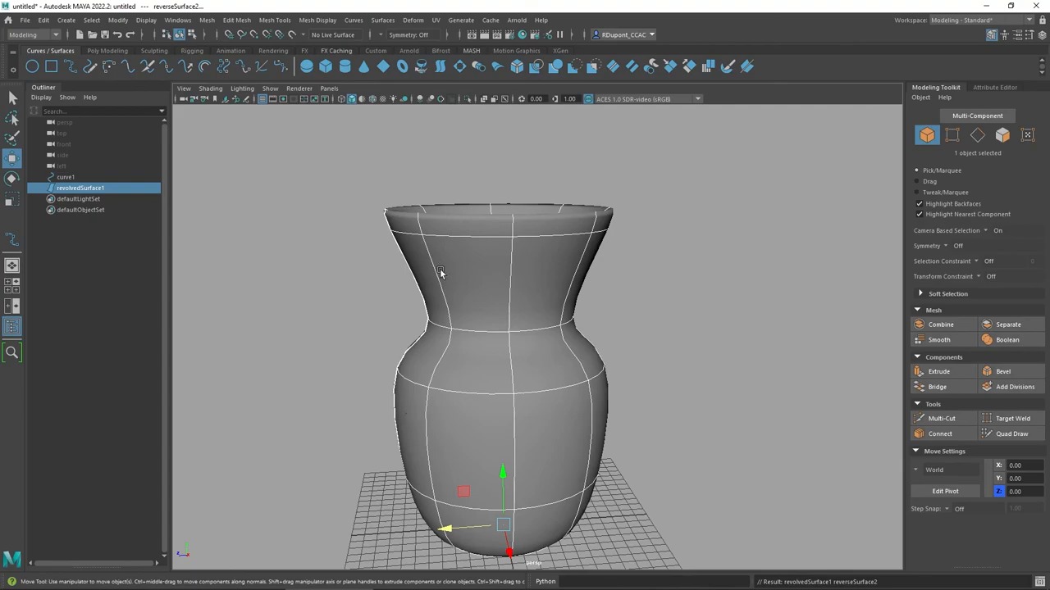
mouse_move(463, 252)
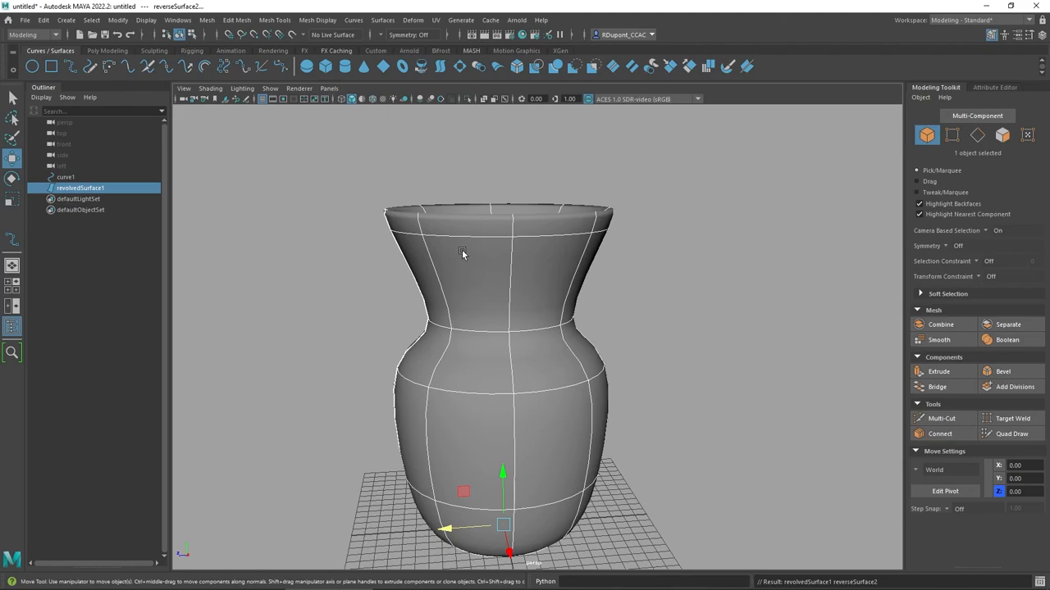
mouse_move(538, 381)
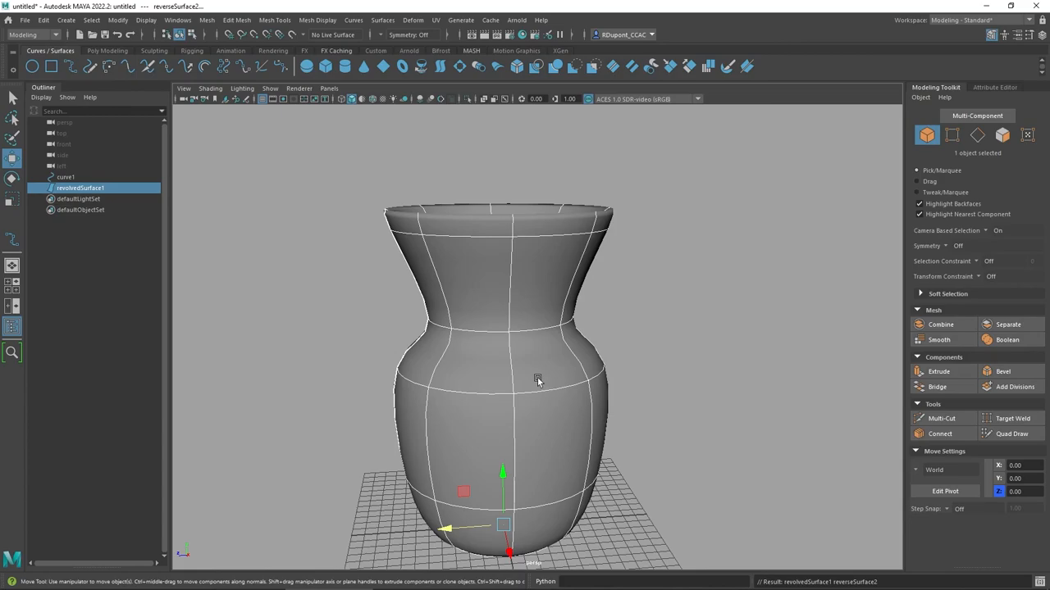
mouse_move(525, 366)
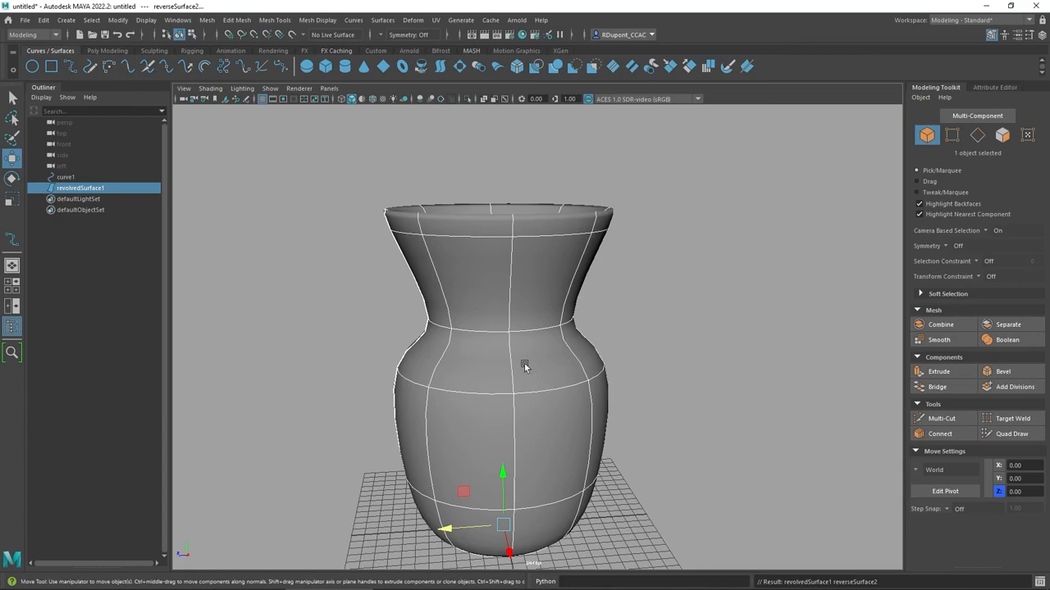
mouse_move(528, 371)
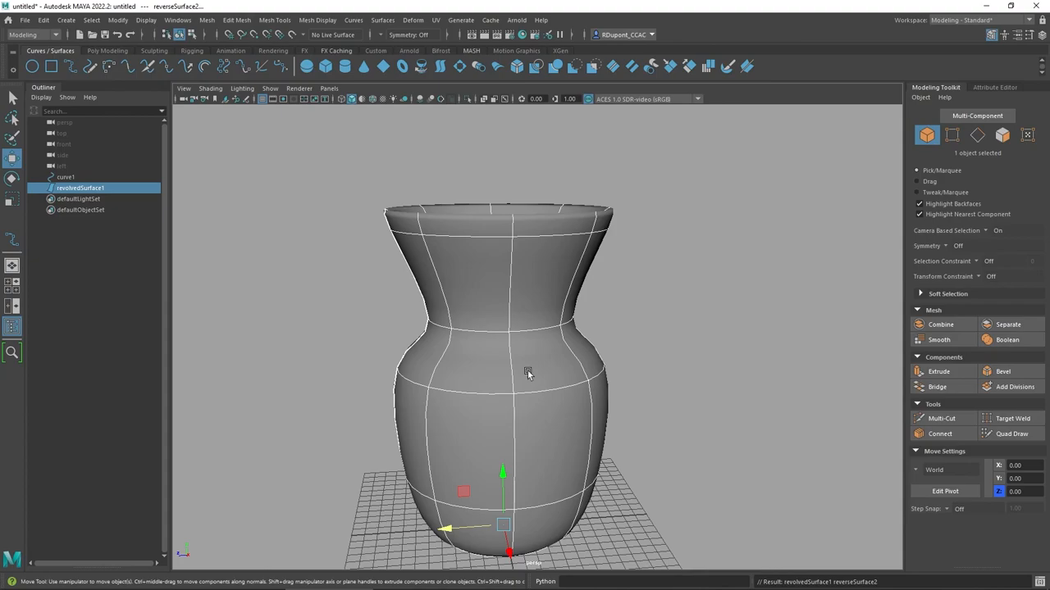